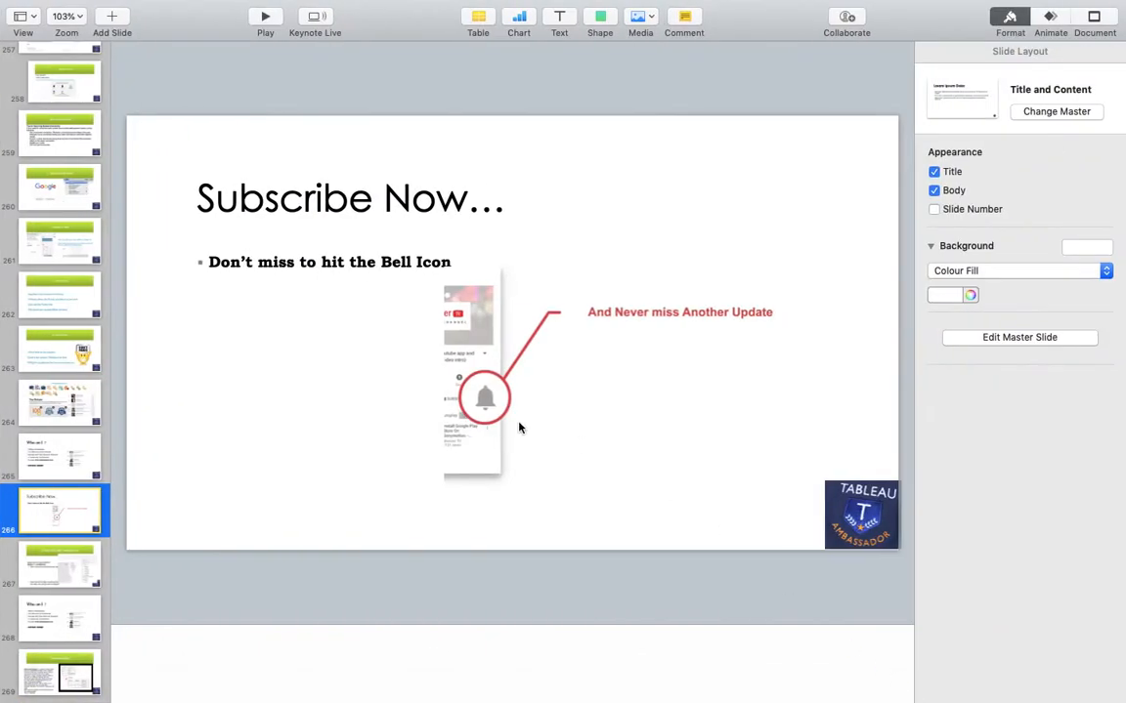
{"action": "mouse_move", "coordinate": [266, 18]}
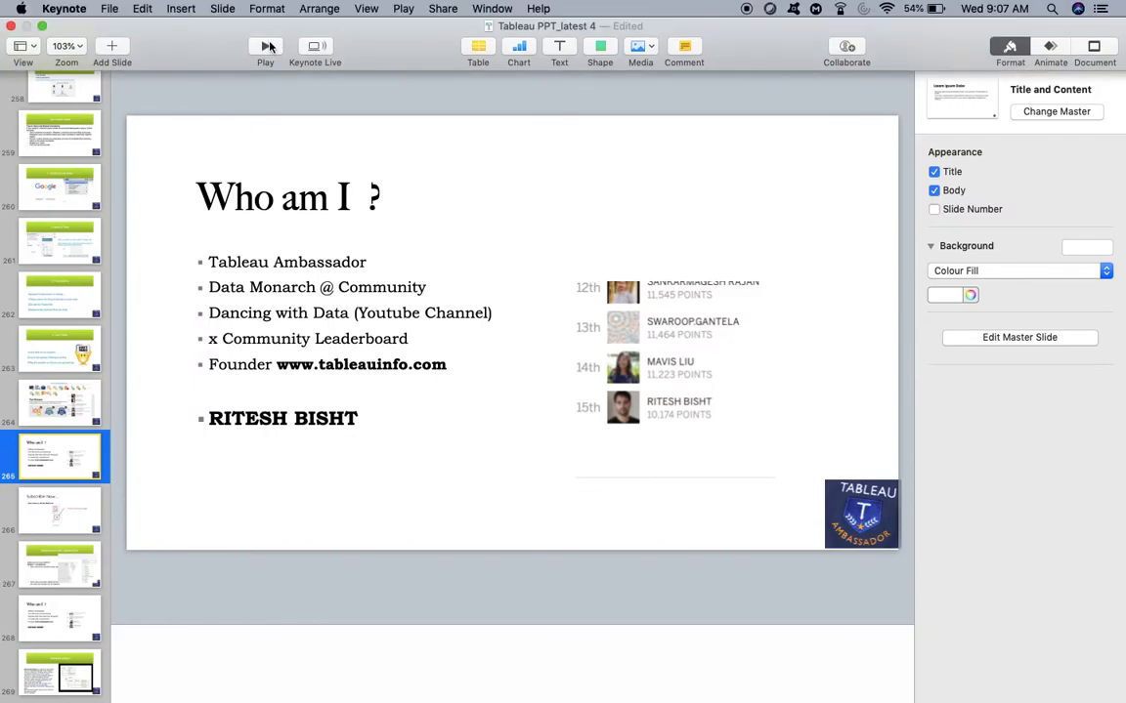
Step: Advance the Keynote deck to the 'Who am I' slide and bring up the Tableau Catalog blog post
{"action": "left_click", "coordinate": [266, 47]}
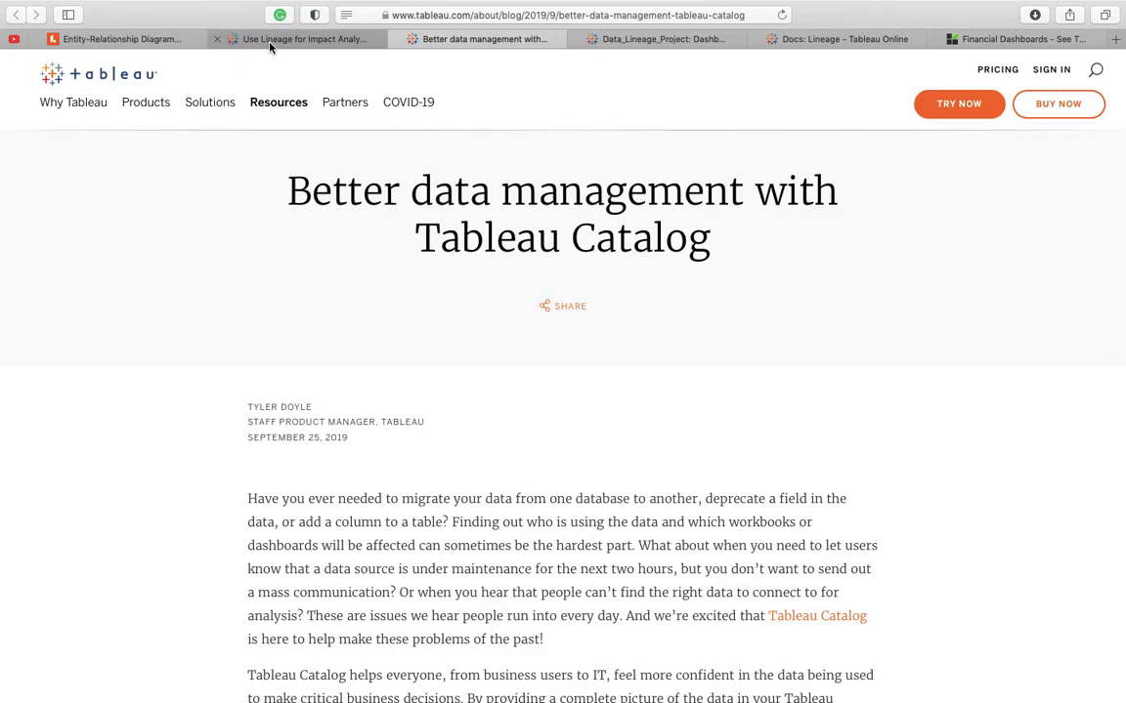
Step: Show the 'Use Lineage for Impact Analysis' help article and highlight its phrase about where data comes from
{"action": "left_click", "coordinate": [303, 39]}
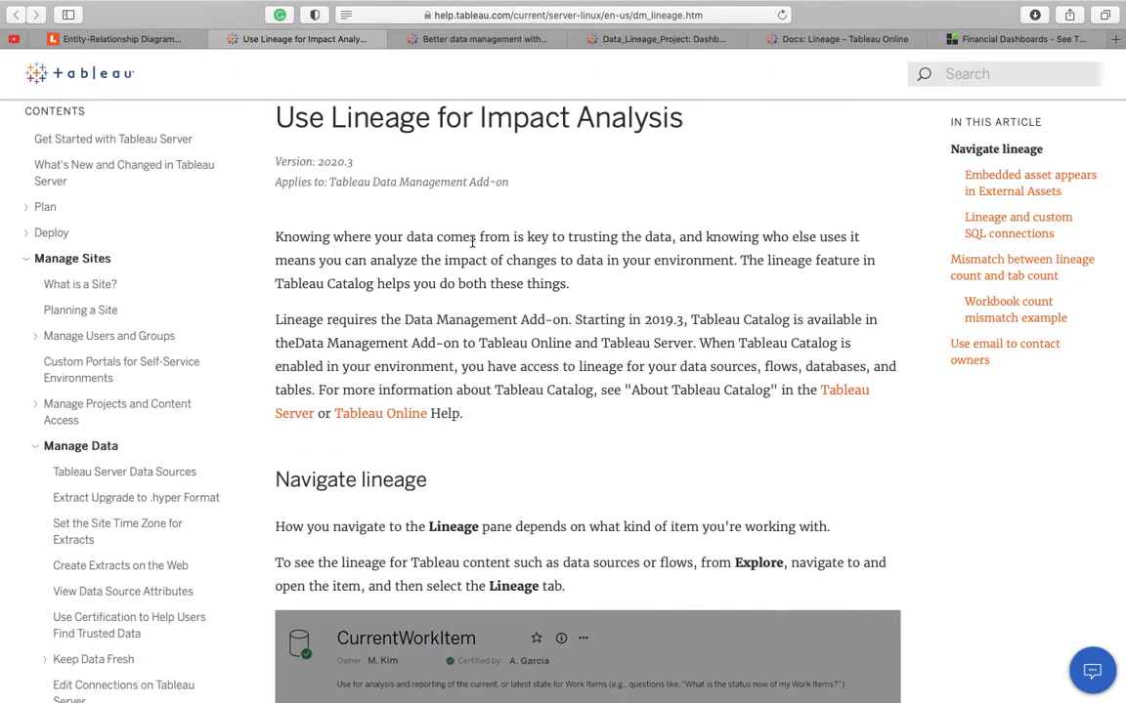
{"action": "left_click_drag", "start_coordinate": [273, 236], "coordinate": [508, 237]}
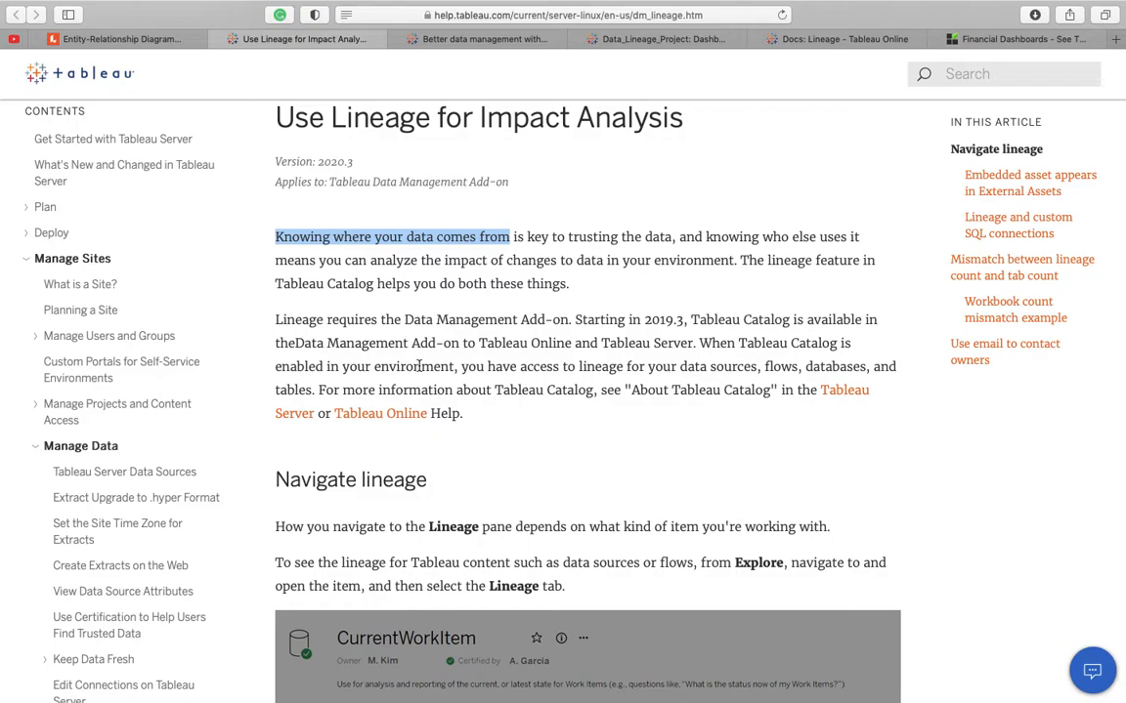
{"action": "mouse_move", "coordinate": [784, 367]}
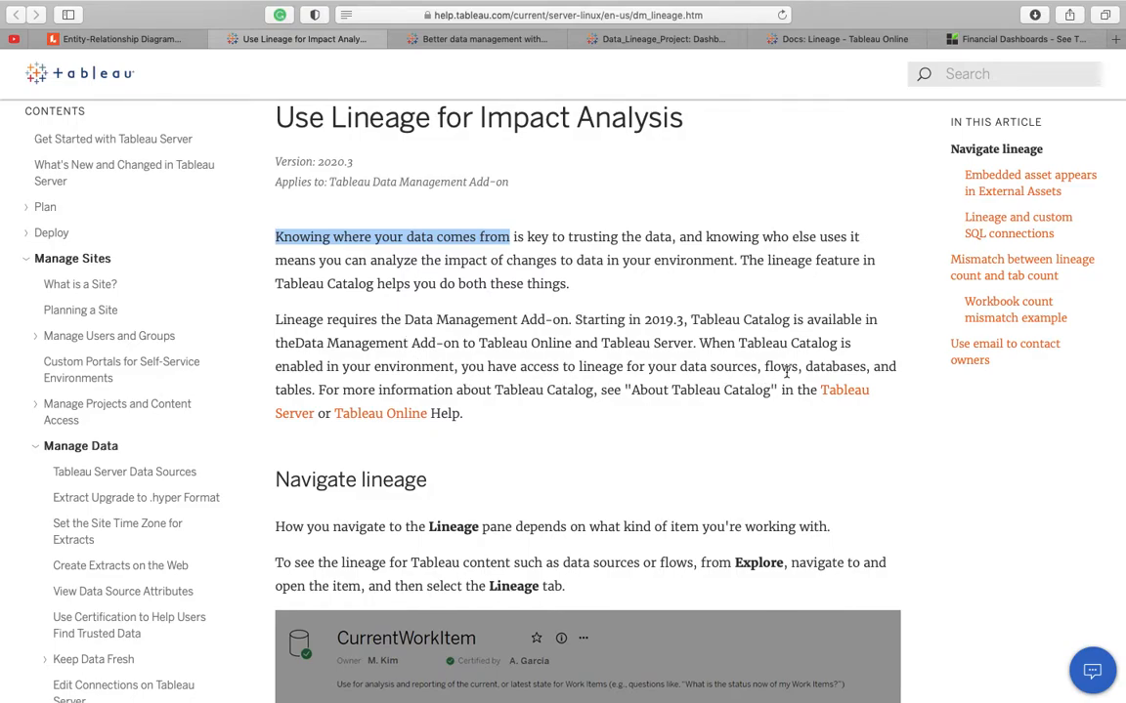
{"action": "mouse_move", "coordinate": [797, 367]}
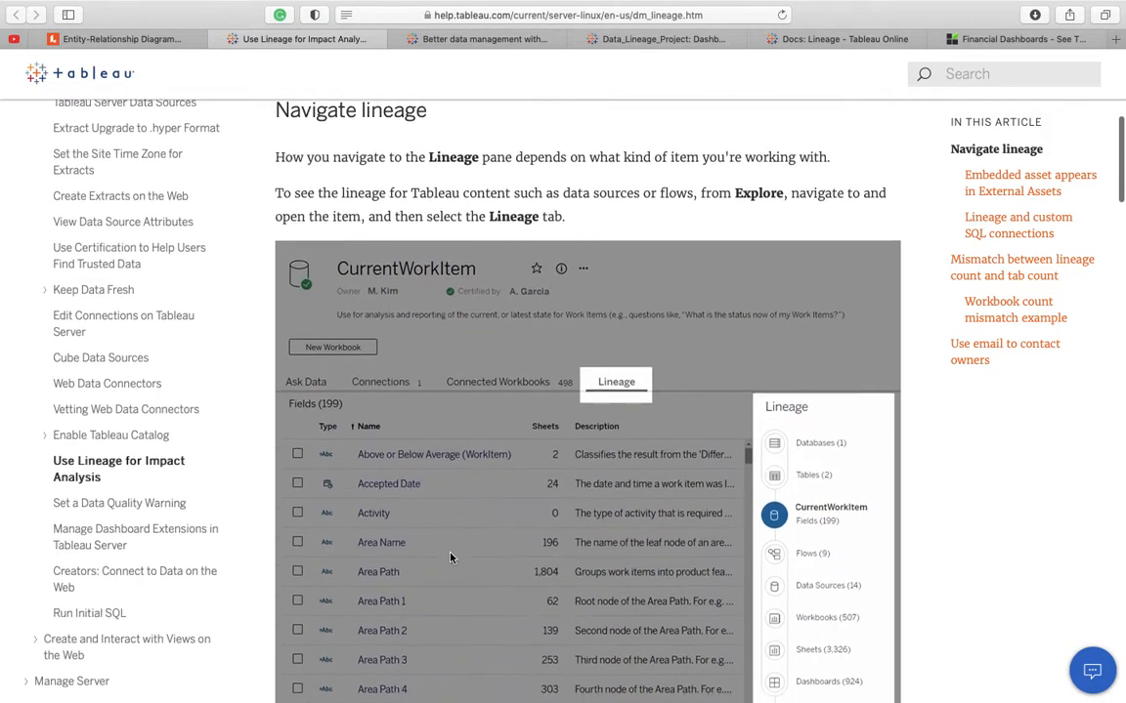
Step: Read through the example Lineage pane screenshot, then switch to the Data_Lineage_Project dashboard
{"action": "scroll", "scroll_direction": "down", "scroll_amount": 3}
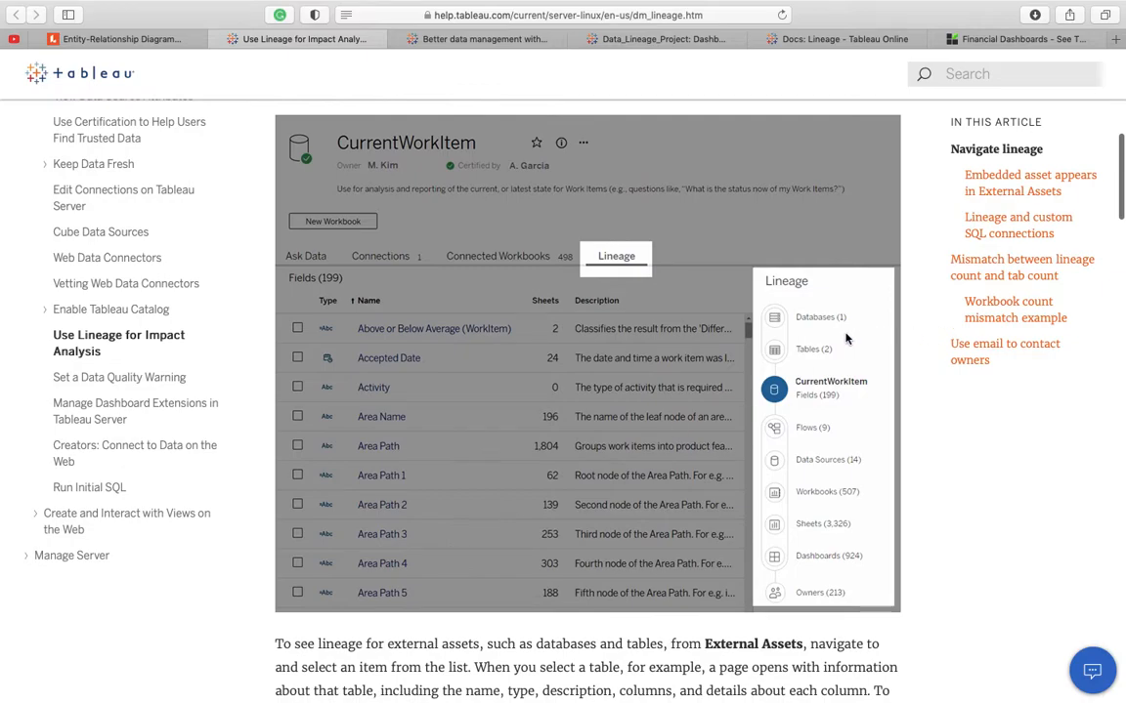
{"action": "mouse_move", "coordinate": [805, 365]}
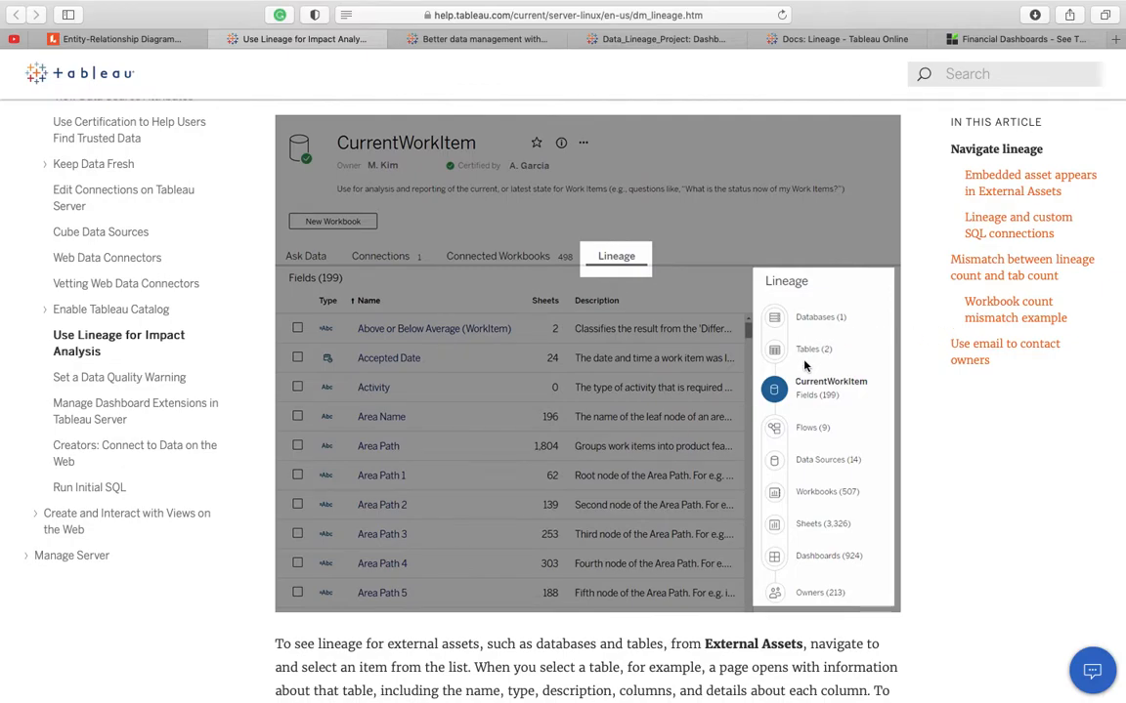
{"action": "mouse_move", "coordinate": [824, 355]}
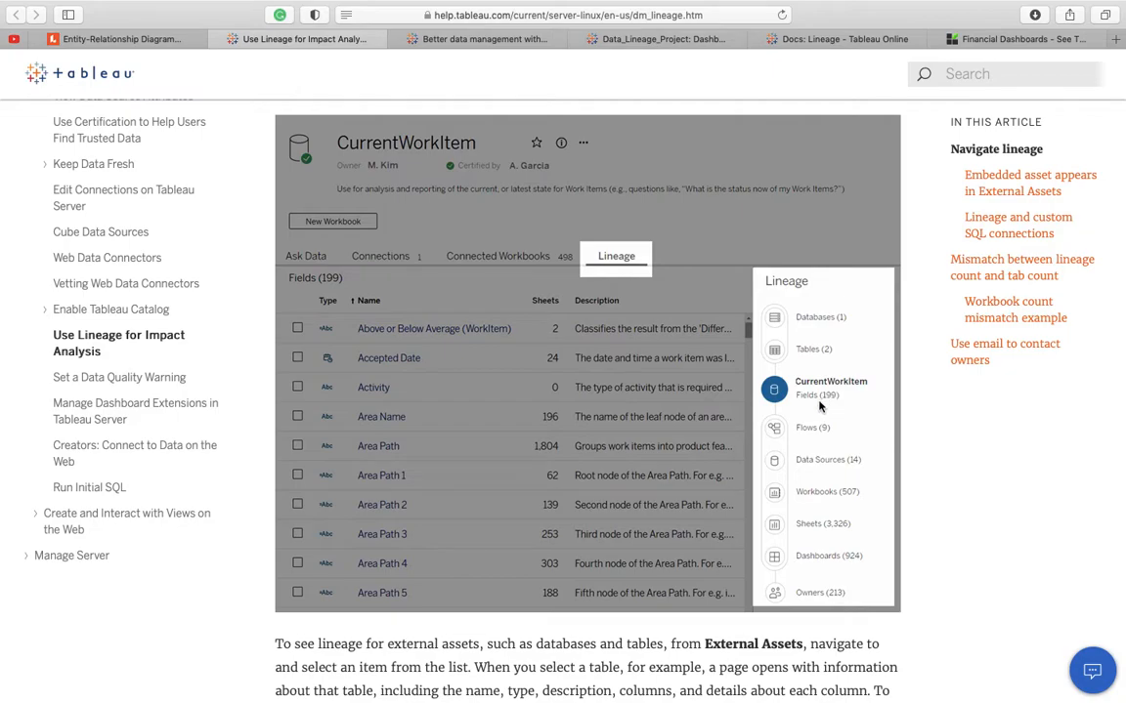
{"action": "mouse_move", "coordinate": [825, 402]}
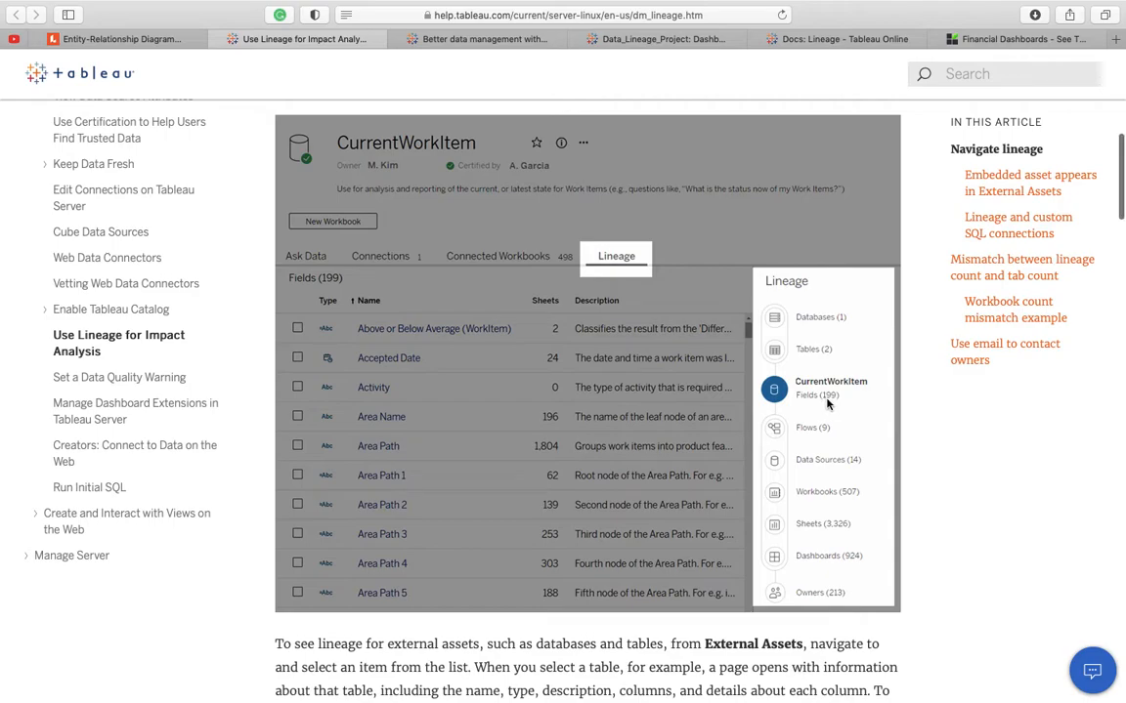
{"action": "scroll", "scroll_direction": "down", "scroll_amount": 3}
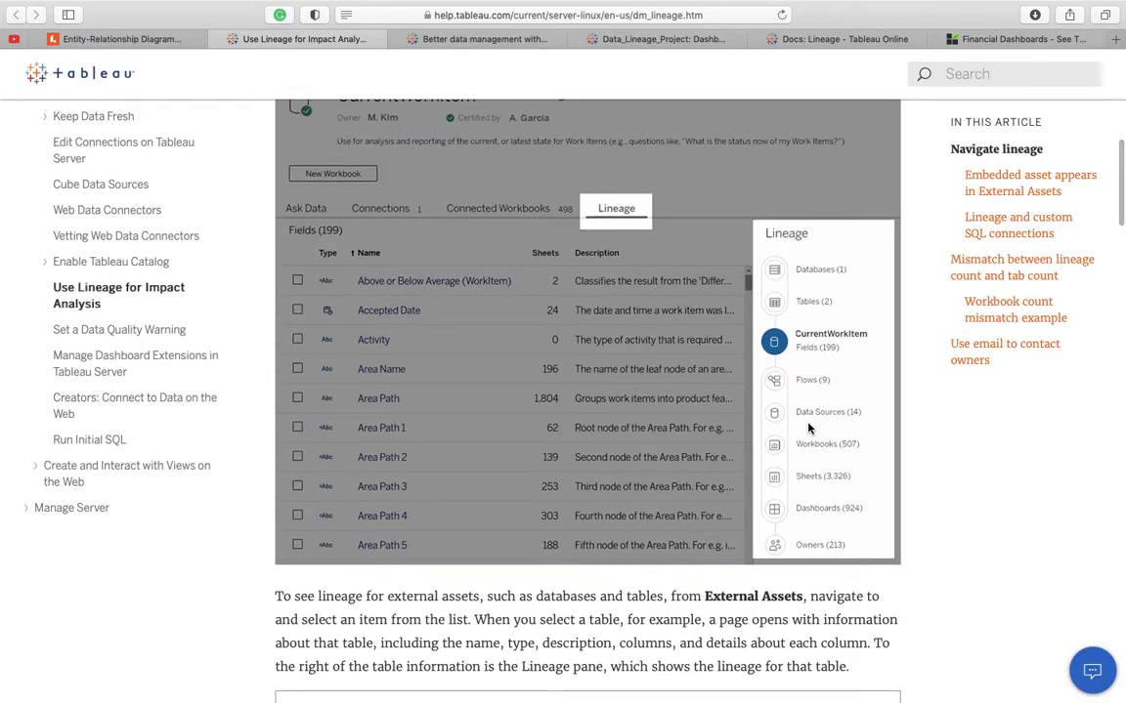
{"action": "mouse_move", "coordinate": [852, 449]}
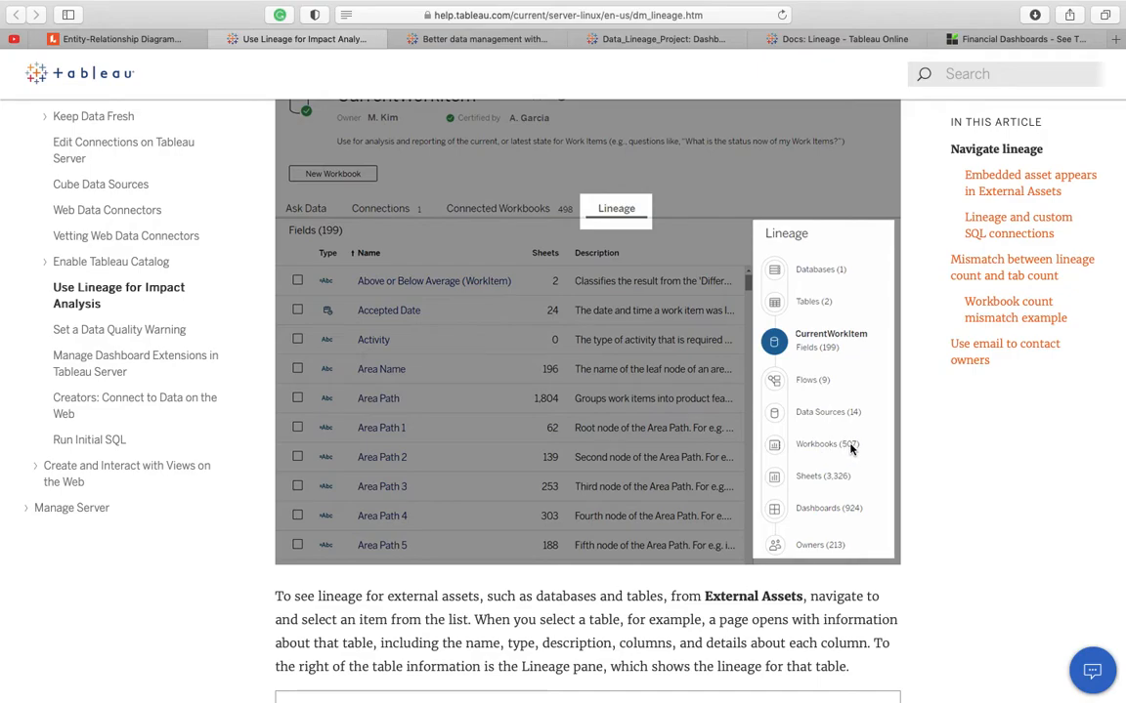
{"action": "mouse_move", "coordinate": [826, 516]}
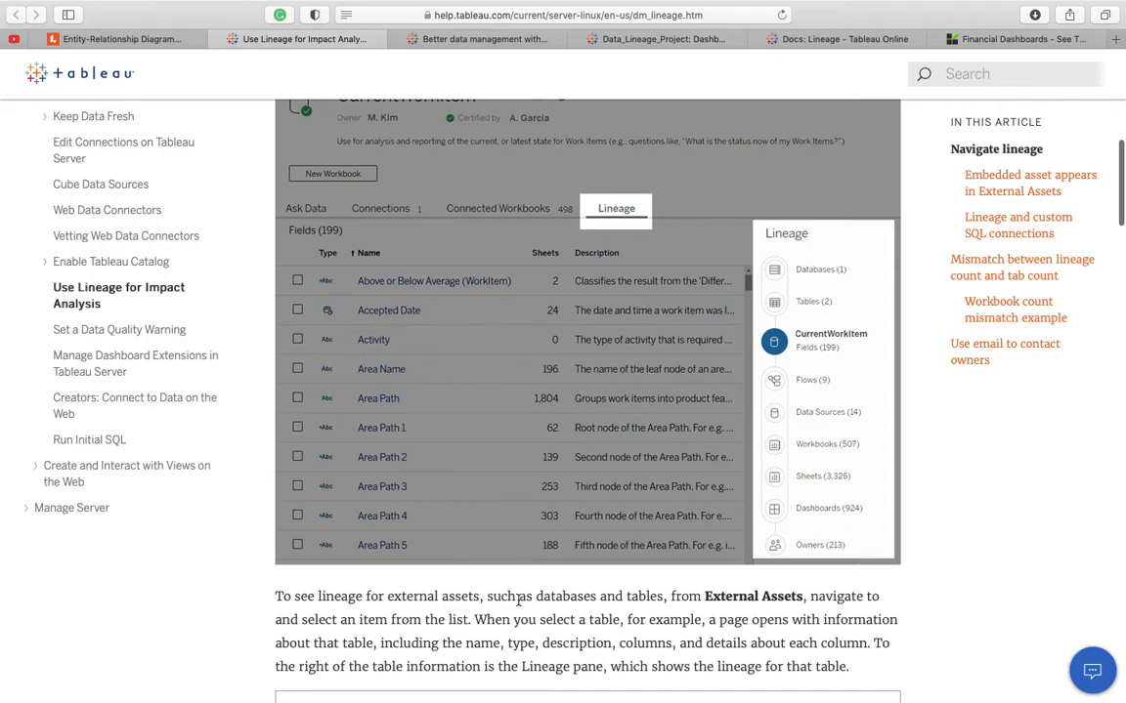
{"action": "mouse_move", "coordinate": [642, 617]}
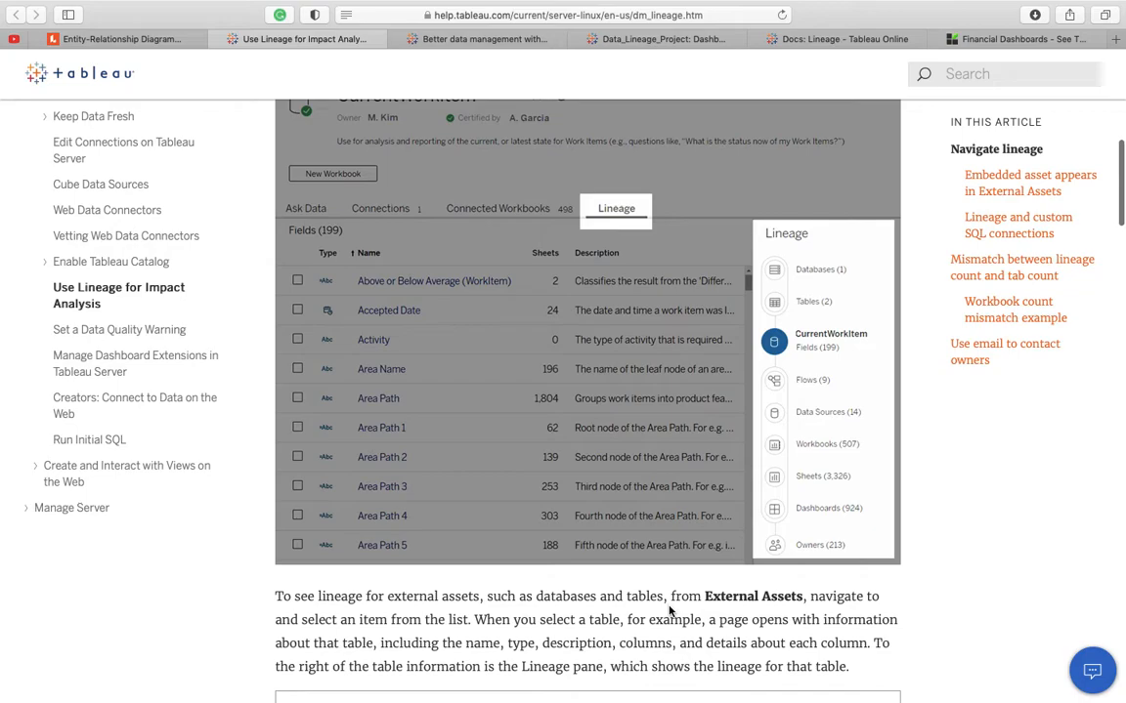
{"action": "left_click", "coordinate": [660, 40]}
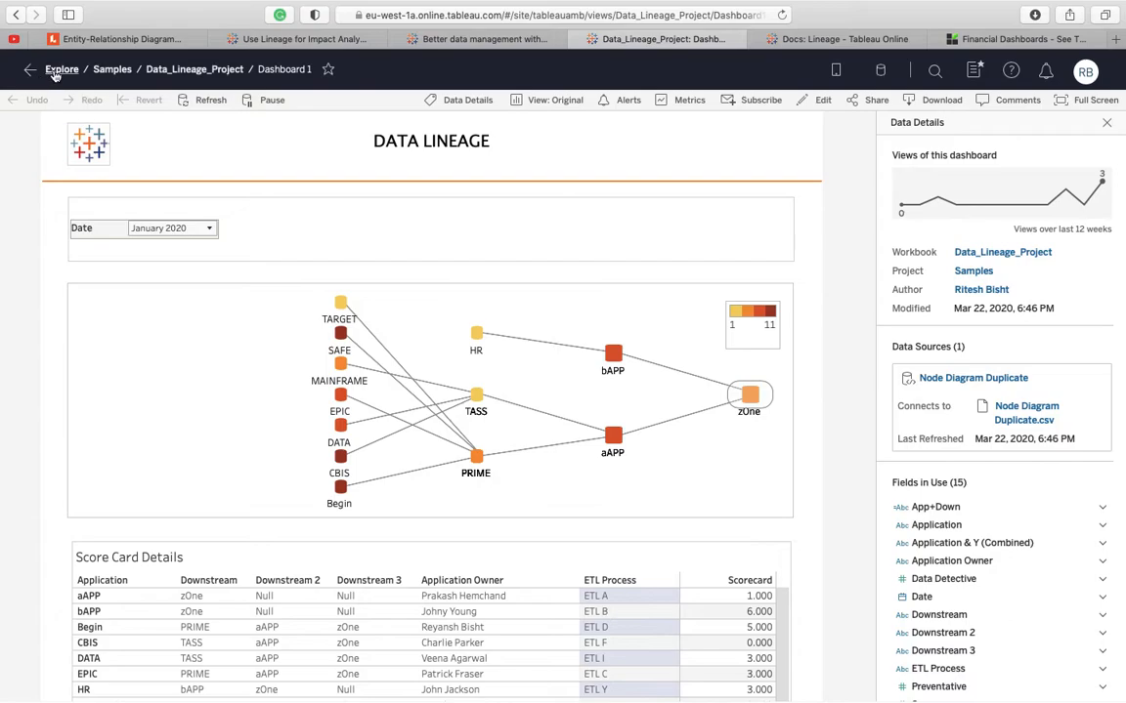
Step: Return to Explore, enter the Tableau Ambassador Viz project and pick its Docs data source
{"action": "left_click", "coordinate": [63, 70]}
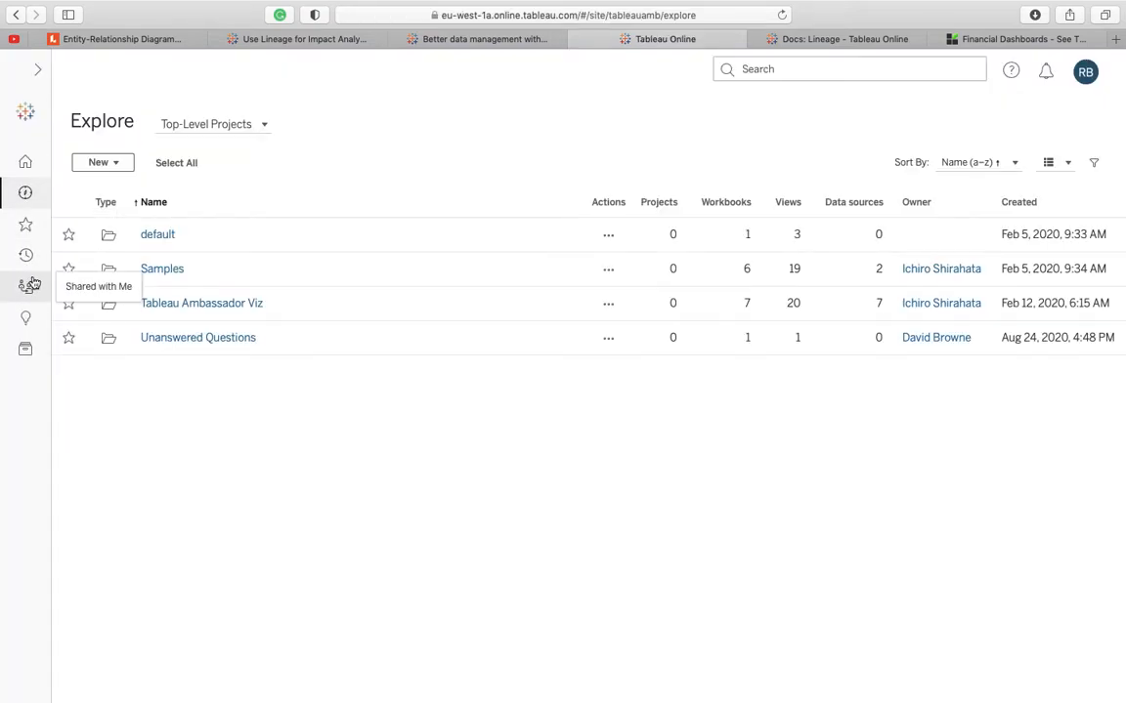
{"action": "mouse_move", "coordinate": [28, 193]}
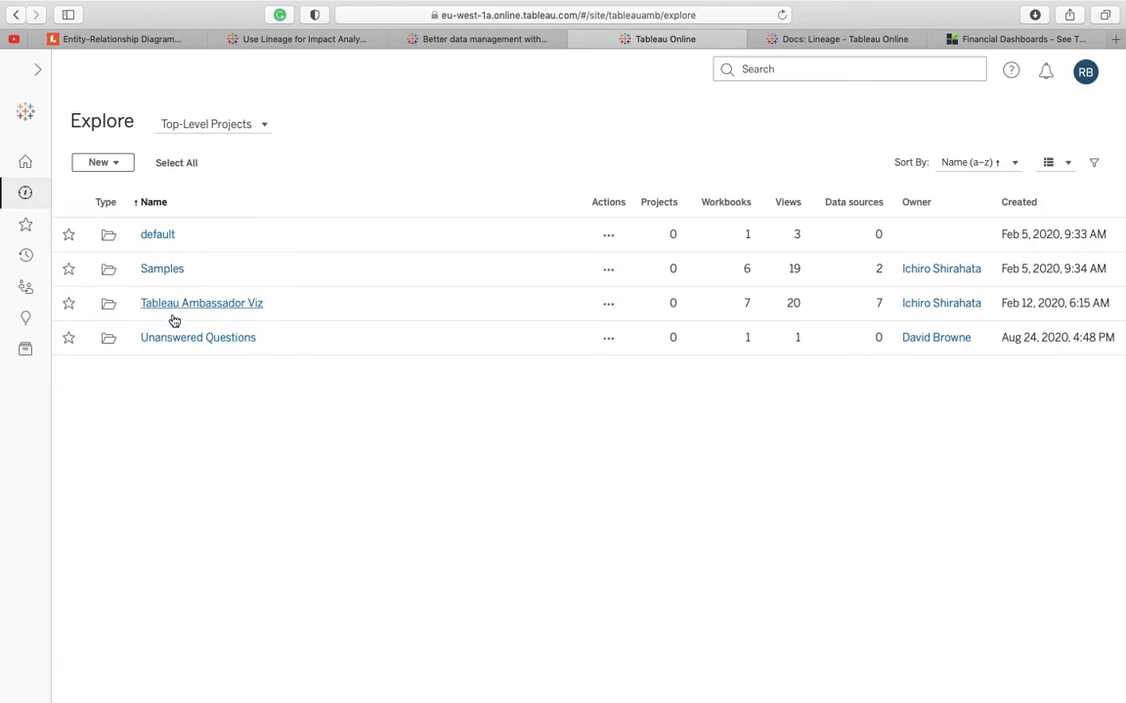
{"action": "mouse_move", "coordinate": [174, 309]}
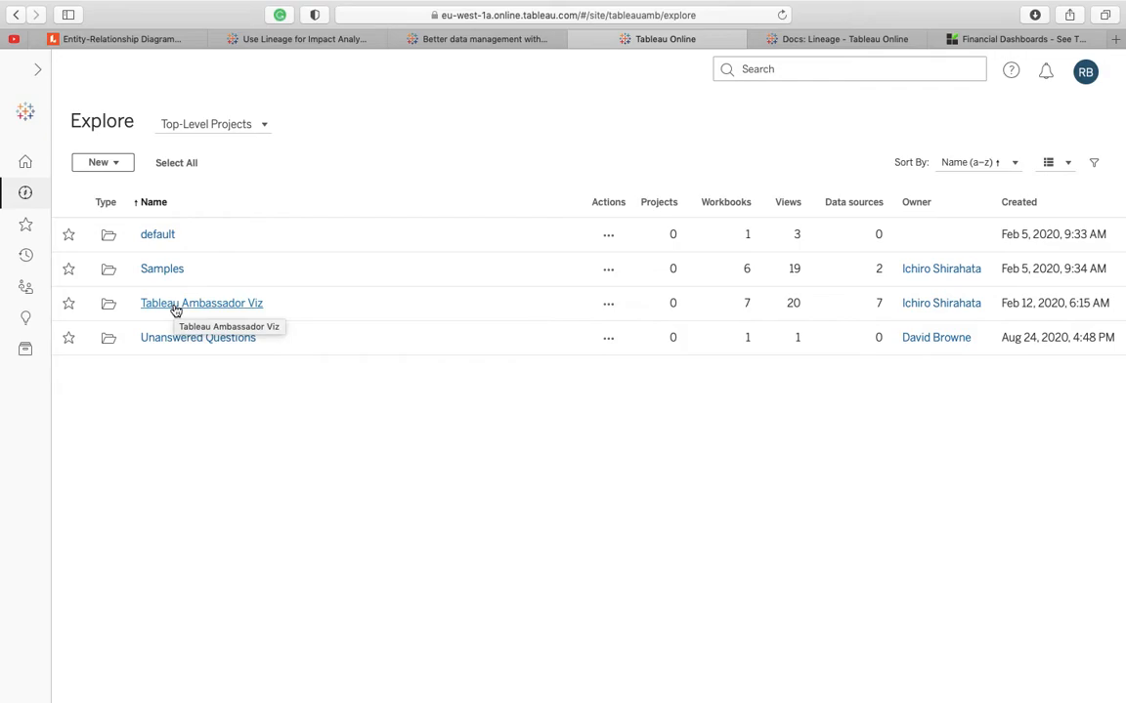
{"action": "left_click", "coordinate": [201, 303]}
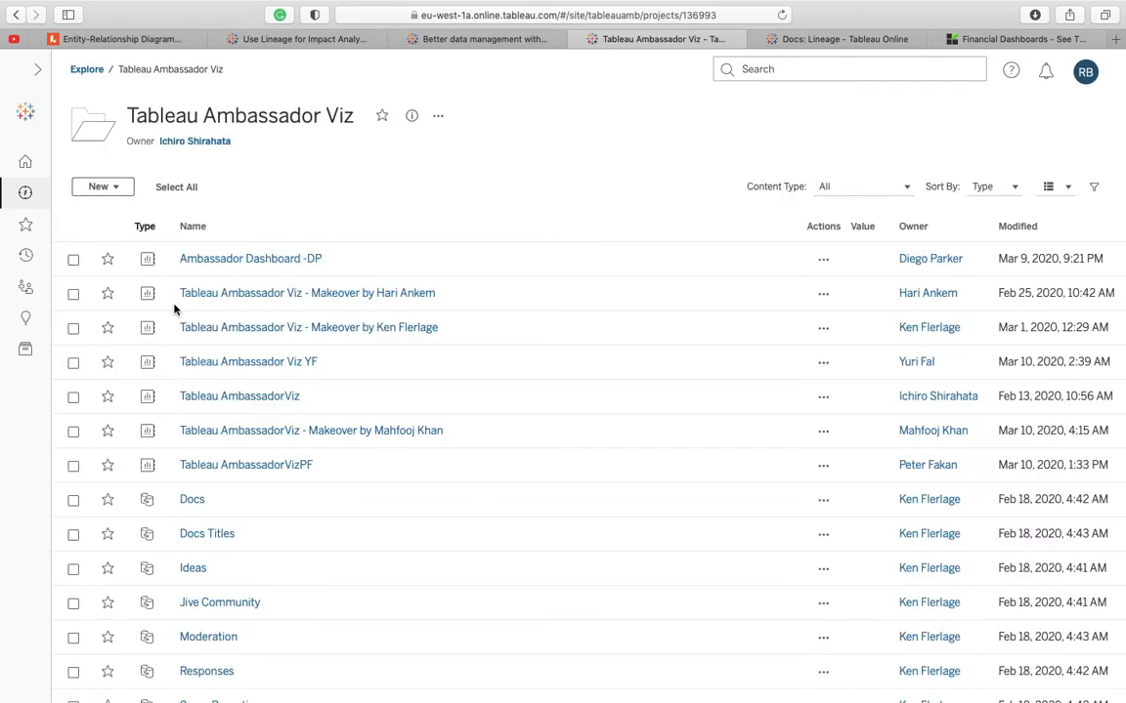
{"action": "mouse_move", "coordinate": [191, 569]}
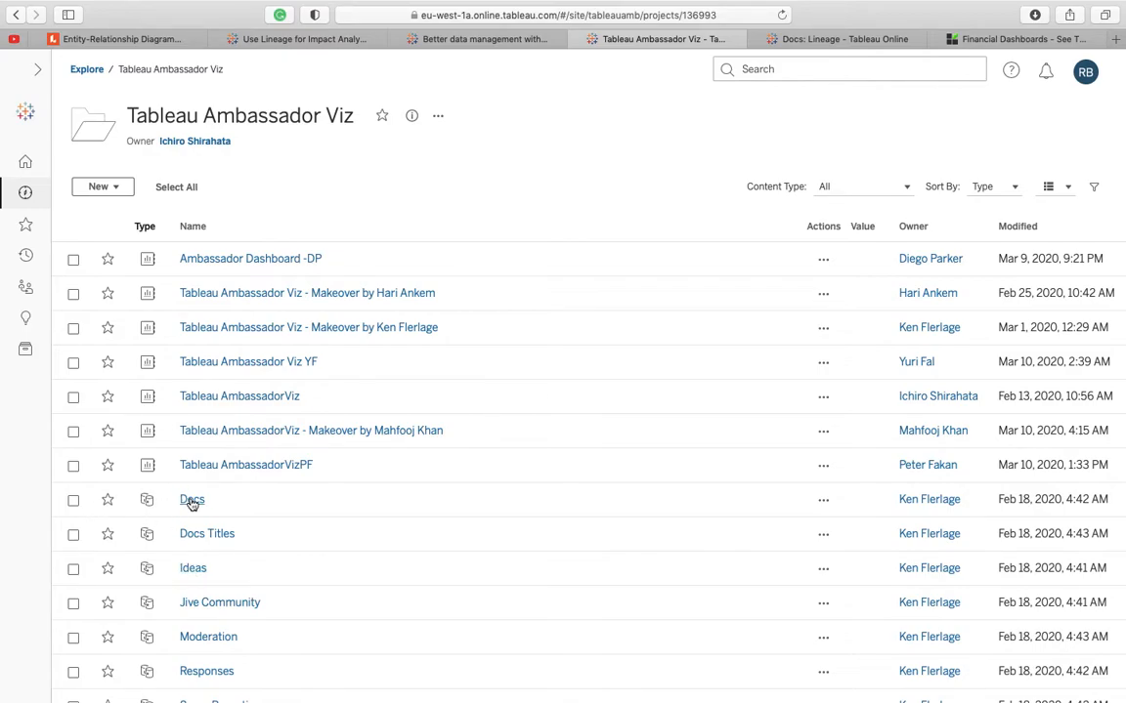
{"action": "left_click", "coordinate": [192, 500]}
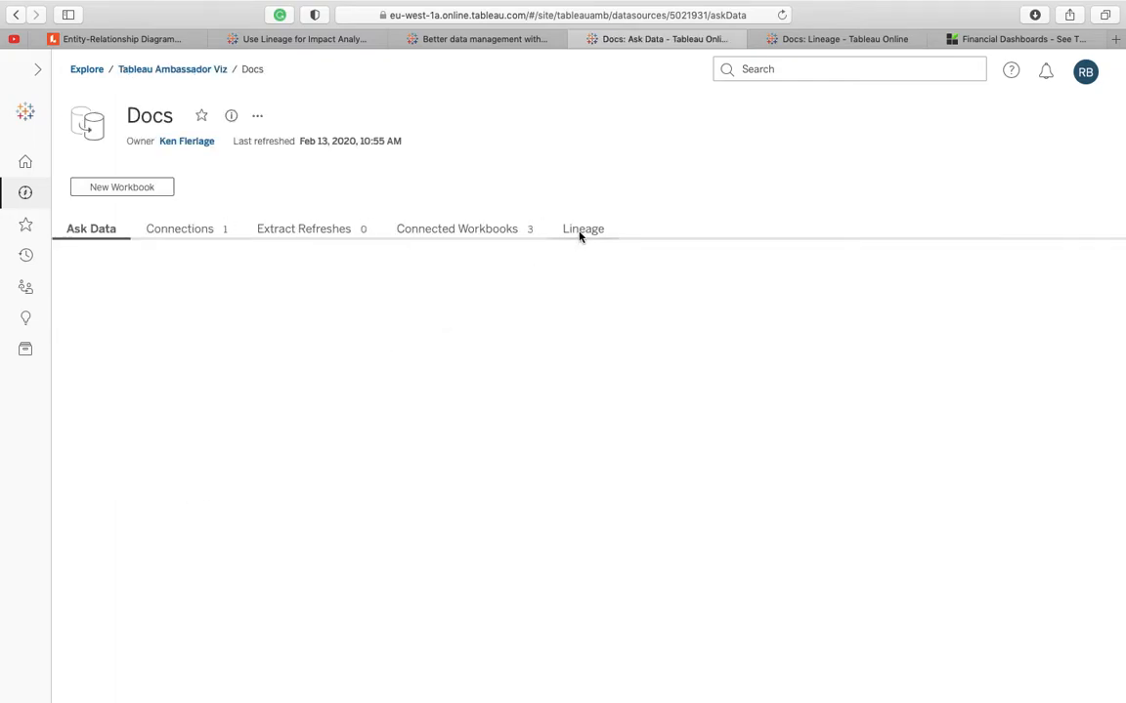
Step: Show the Docs data source lineage and list its upstream tables, returning to the field list
{"action": "left_click", "coordinate": [582, 228]}
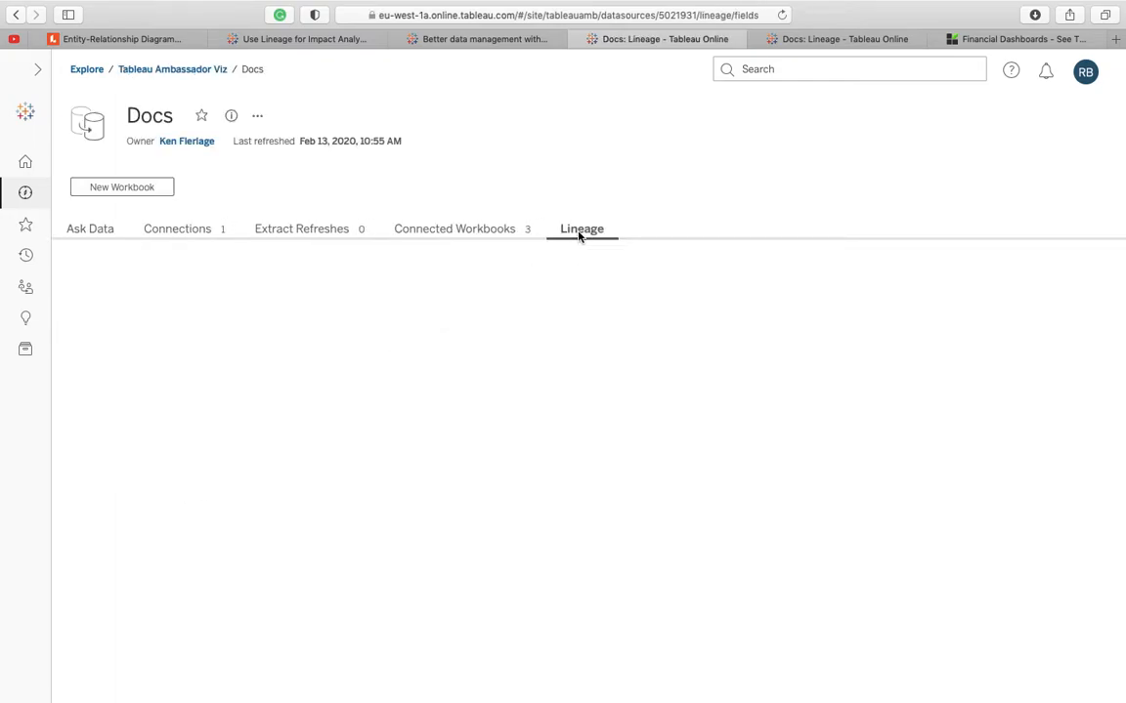
{"action": "left_click", "coordinate": [582, 229]}
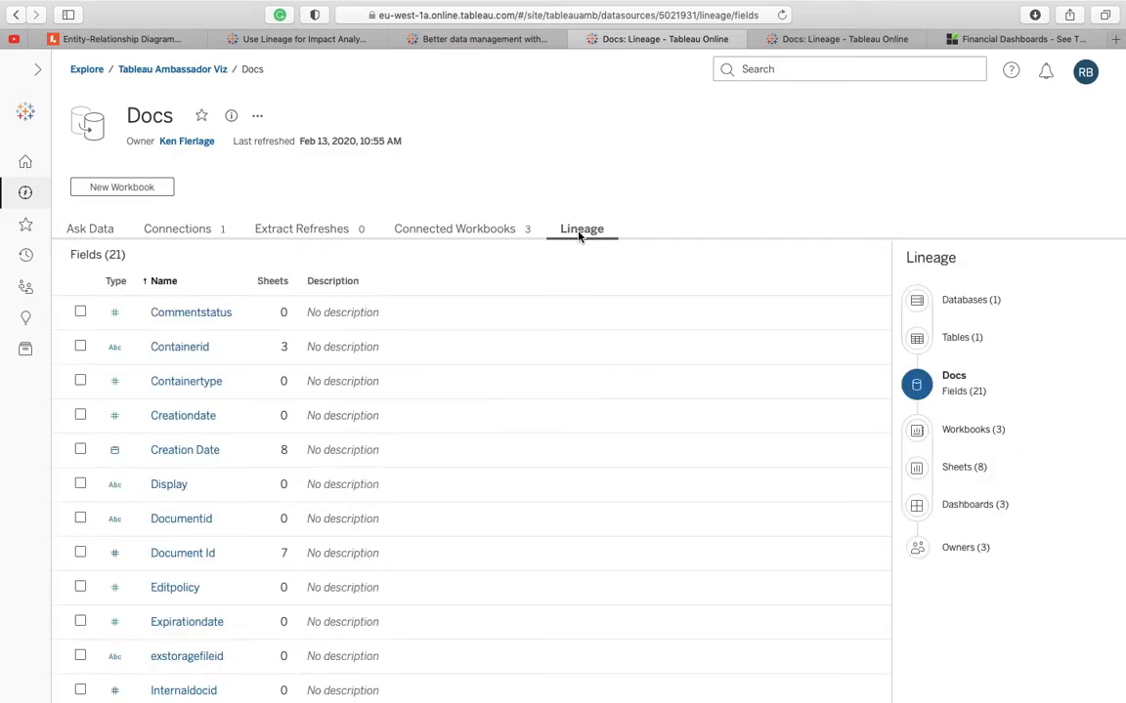
{"action": "mouse_move", "coordinate": [988, 311]}
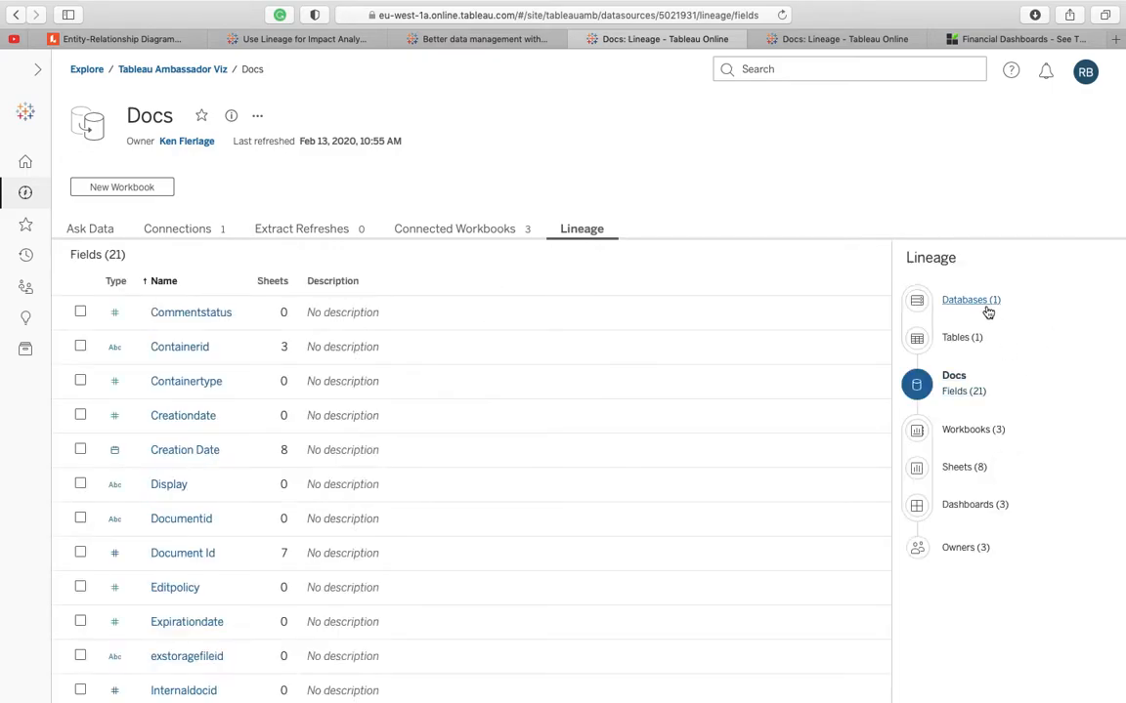
{"action": "left_click", "coordinate": [962, 336]}
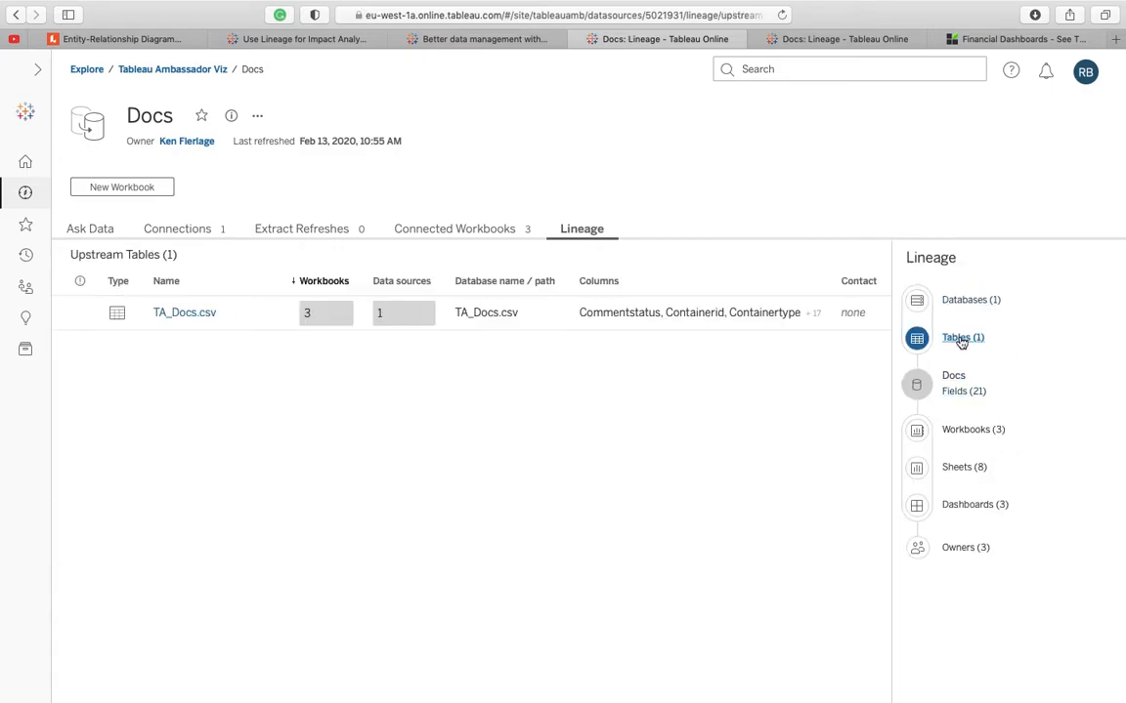
{"action": "mouse_move", "coordinate": [975, 408]}
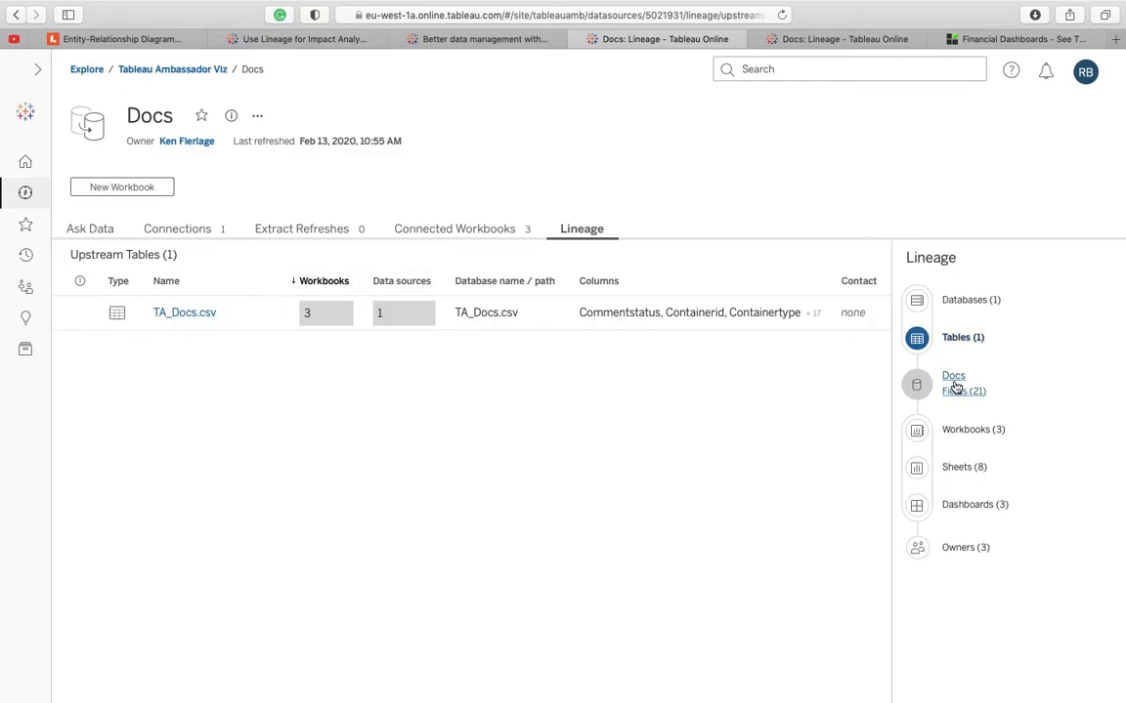
{"action": "left_click", "coordinate": [965, 391]}
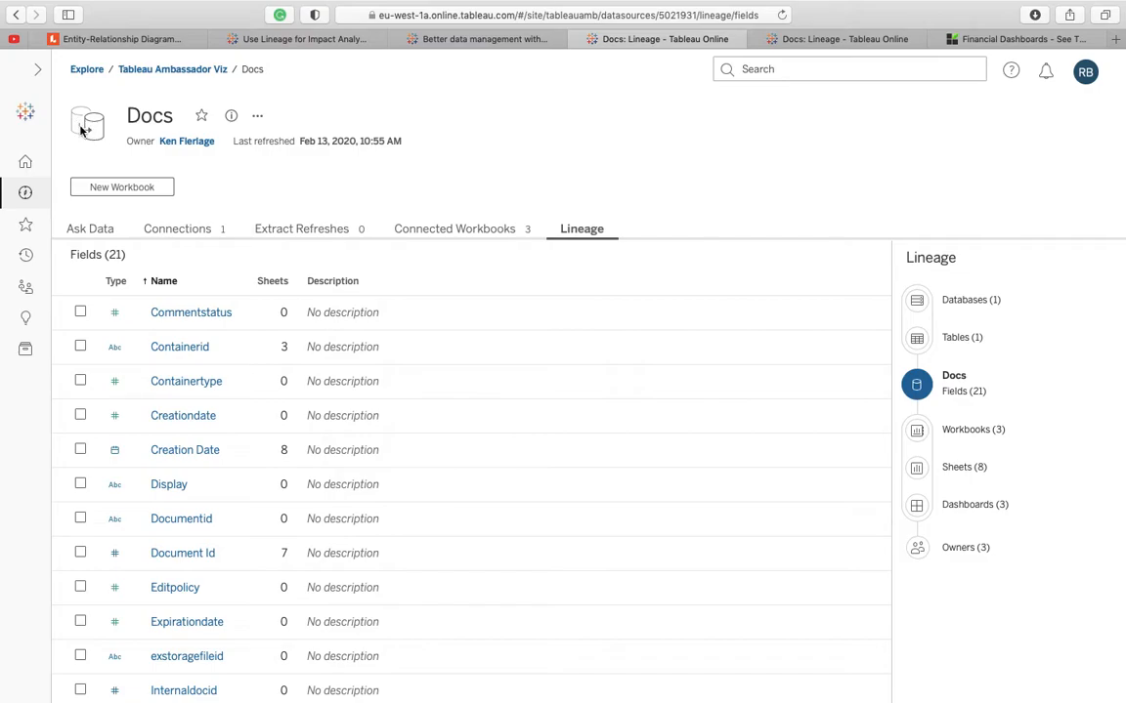
{"action": "mouse_move", "coordinate": [537, 428]}
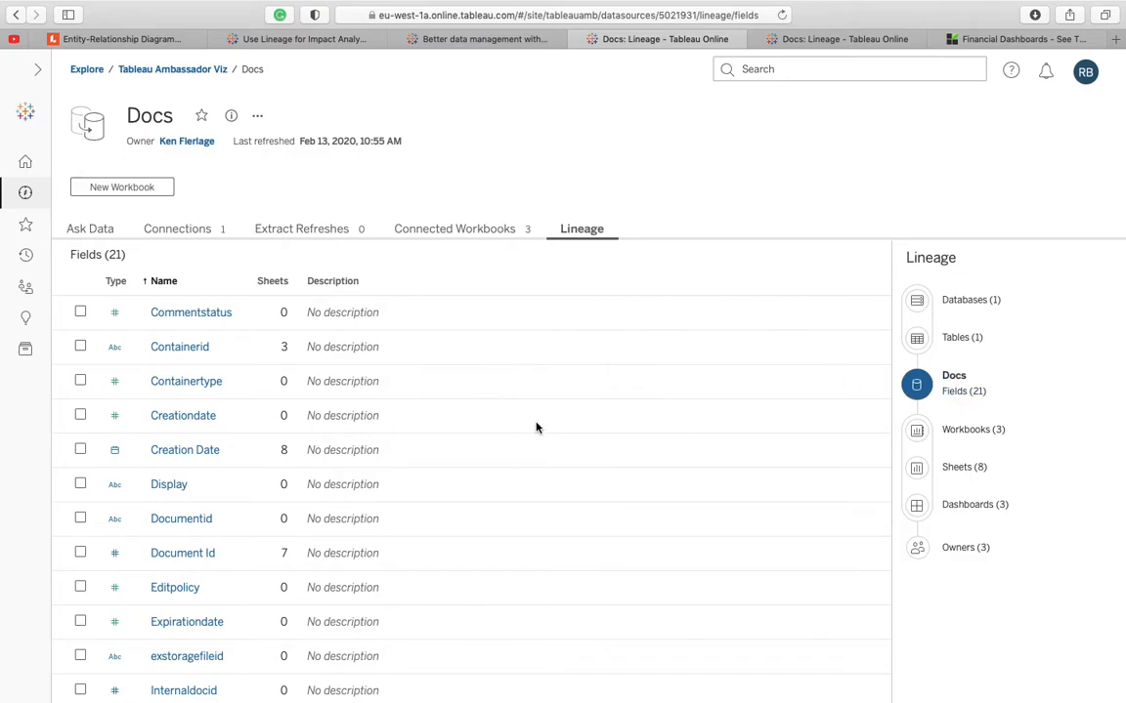
Step: List the three workbooks downstream of Docs, then return to its 21 fields
{"action": "scroll", "scroll_direction": "down", "scroll_amount": 3}
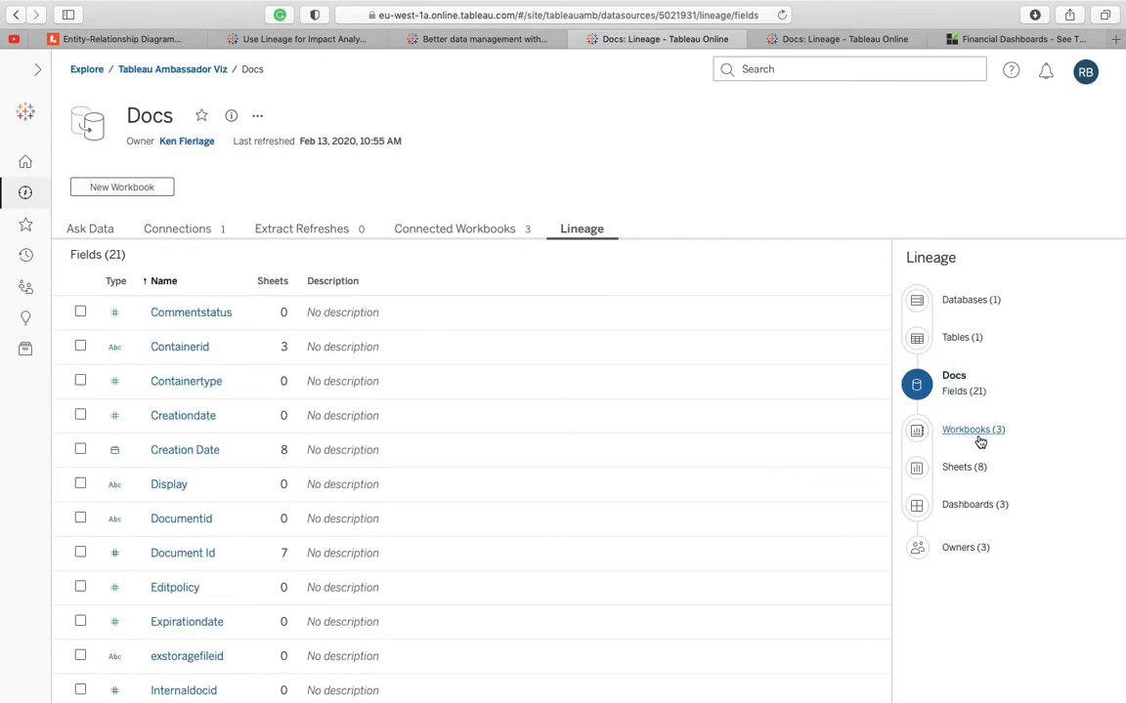
{"action": "left_click", "coordinate": [973, 430]}
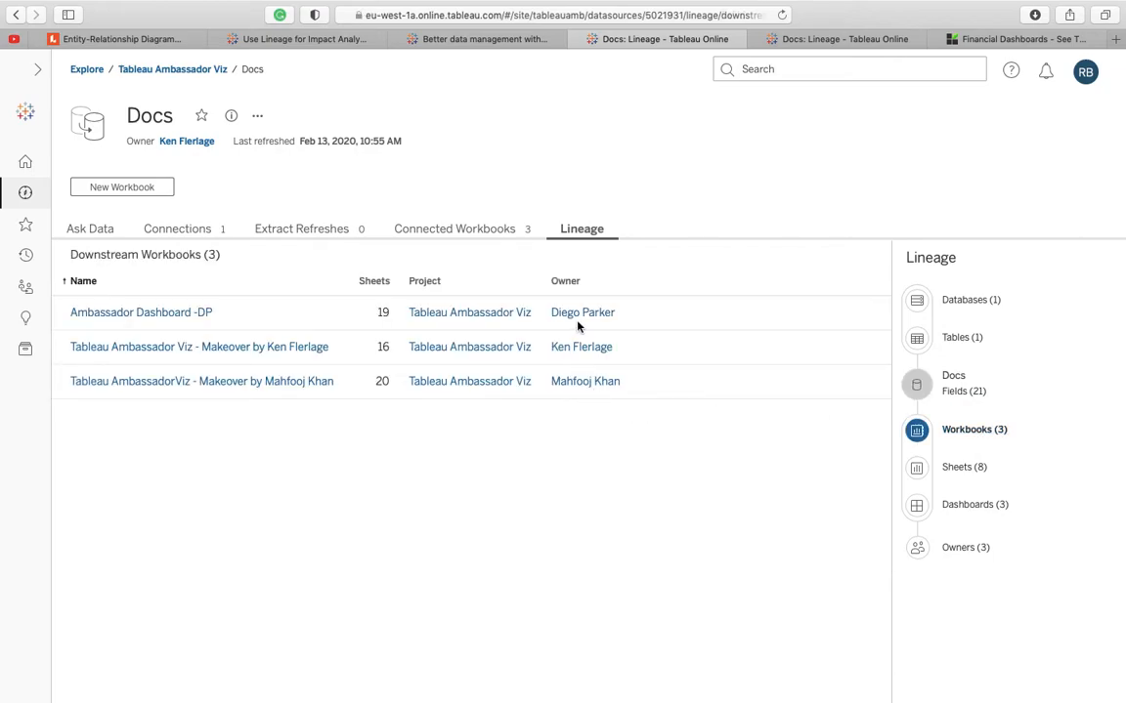
{"action": "mouse_move", "coordinate": [969, 489]}
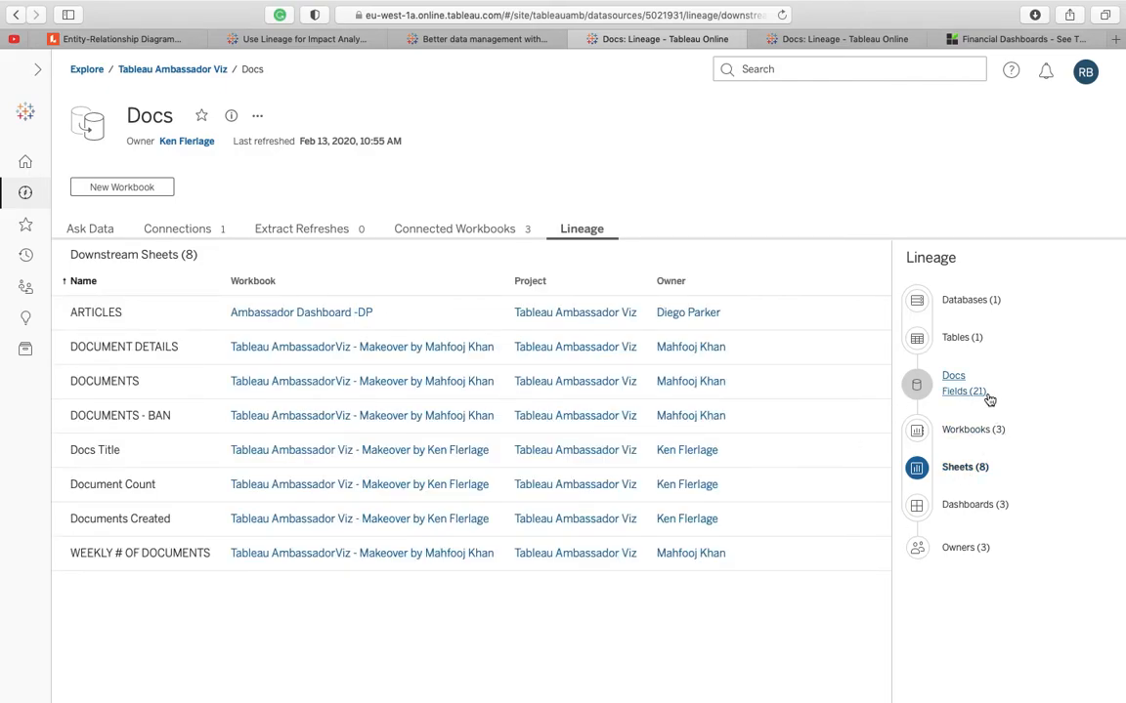
{"action": "mouse_move", "coordinate": [975, 375]}
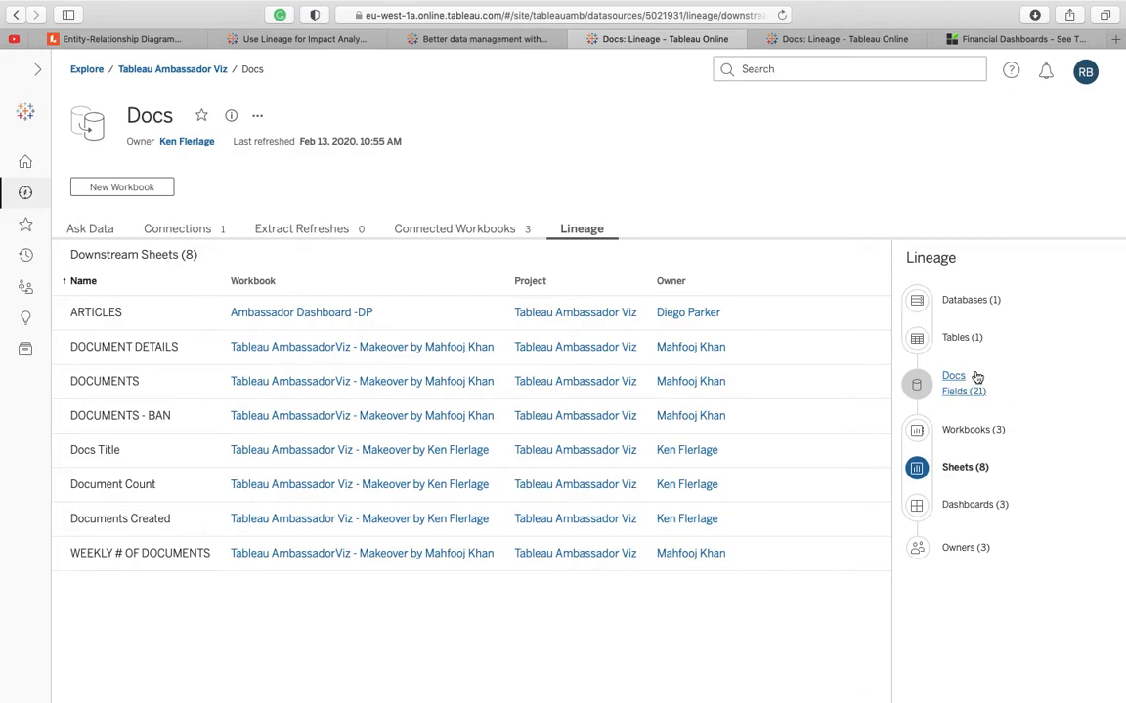
{"action": "left_click", "coordinate": [961, 391]}
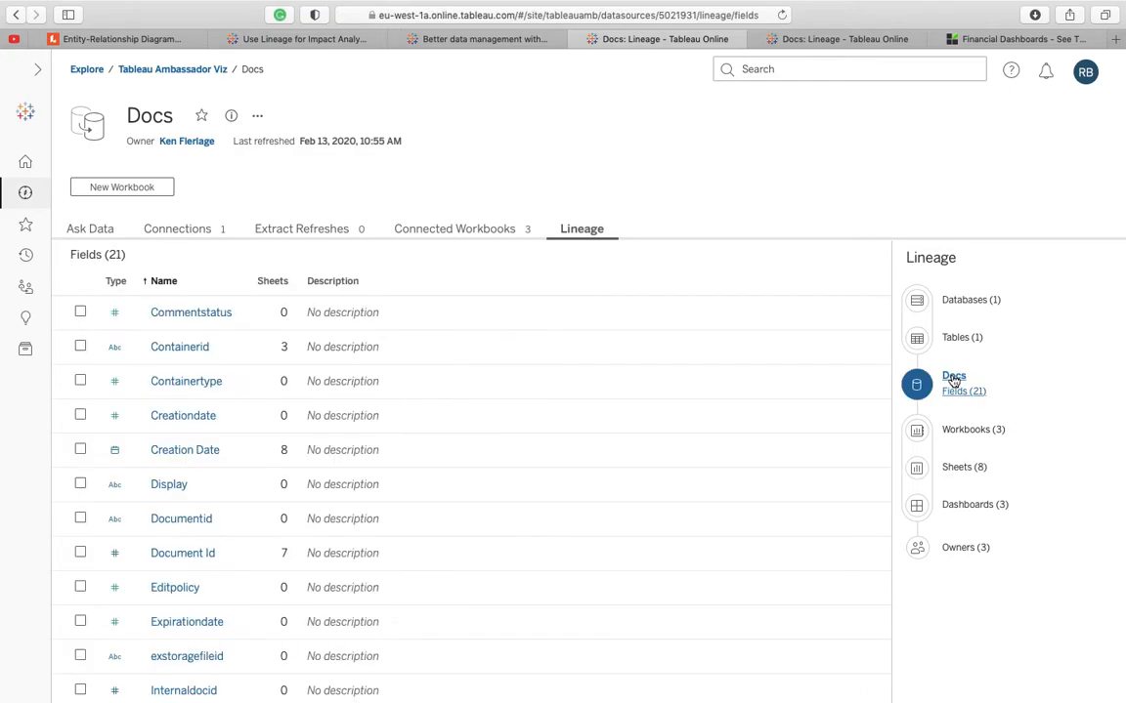
{"action": "mouse_move", "coordinate": [973, 434]}
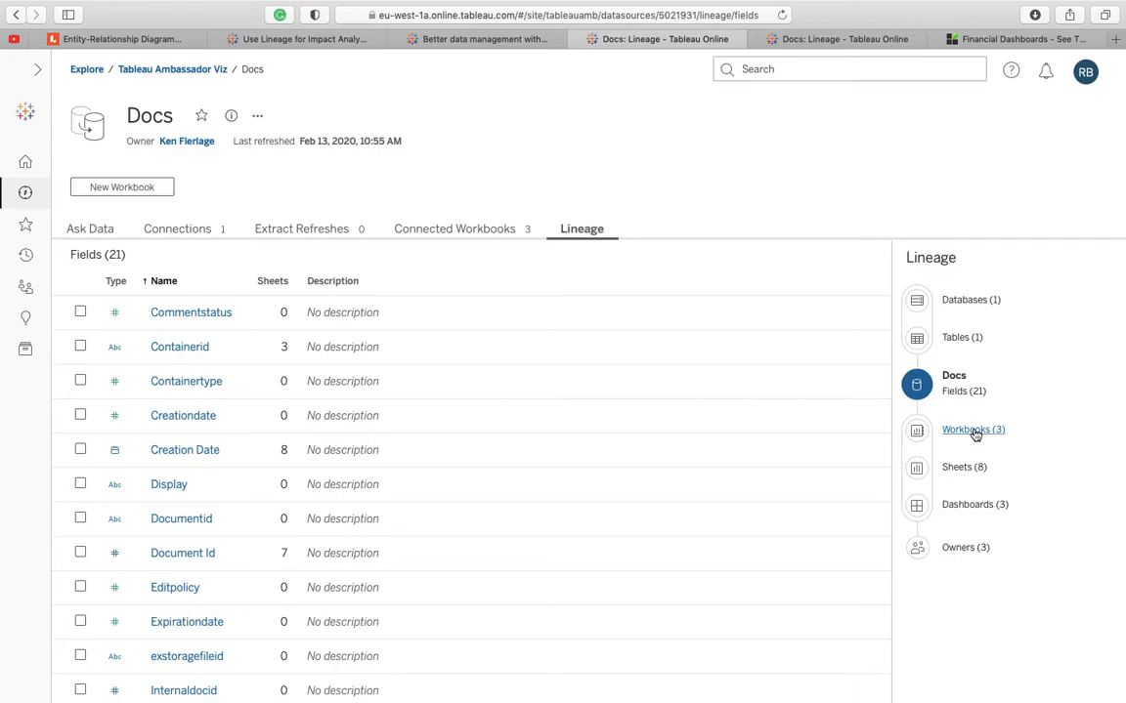
{"action": "mouse_move", "coordinate": [964, 467]}
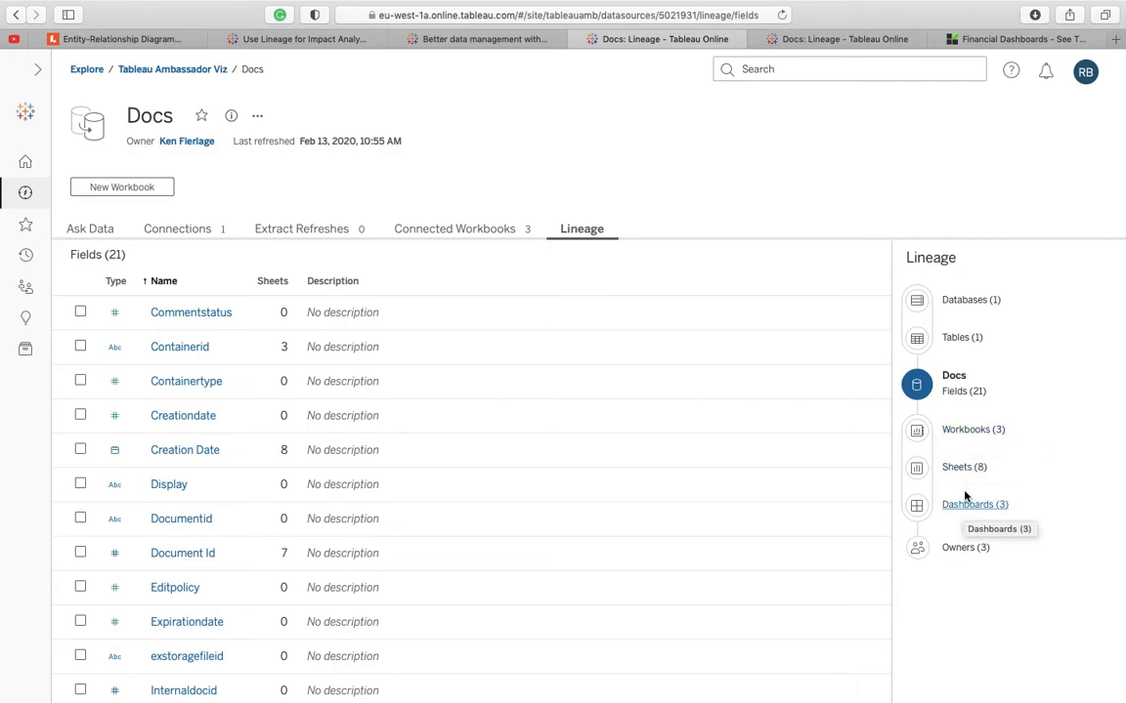
{"action": "mouse_move", "coordinate": [934, 553]}
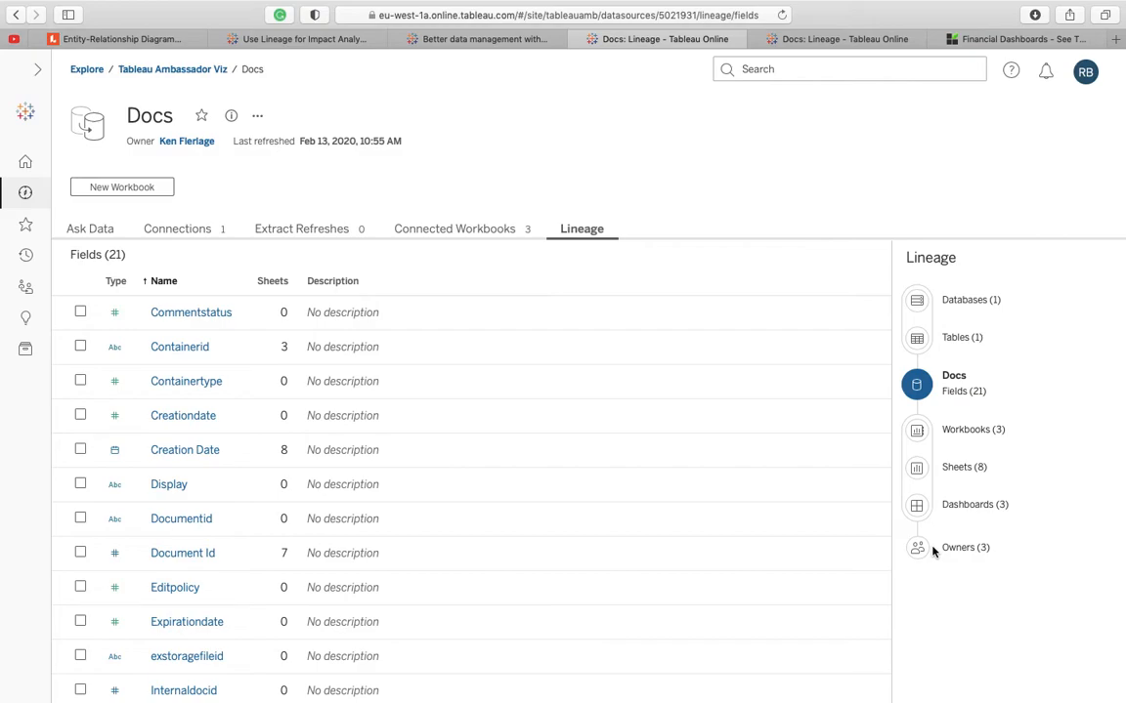
{"action": "left_click", "coordinate": [970, 547]}
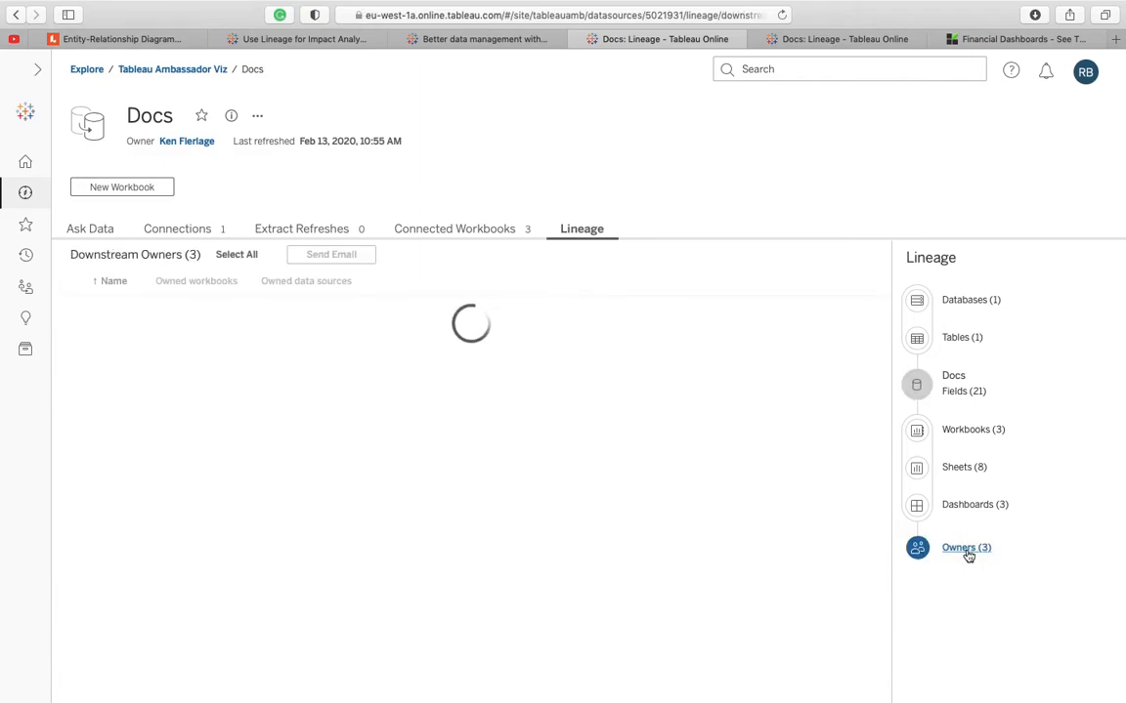
{"action": "left_click", "coordinate": [958, 547]}
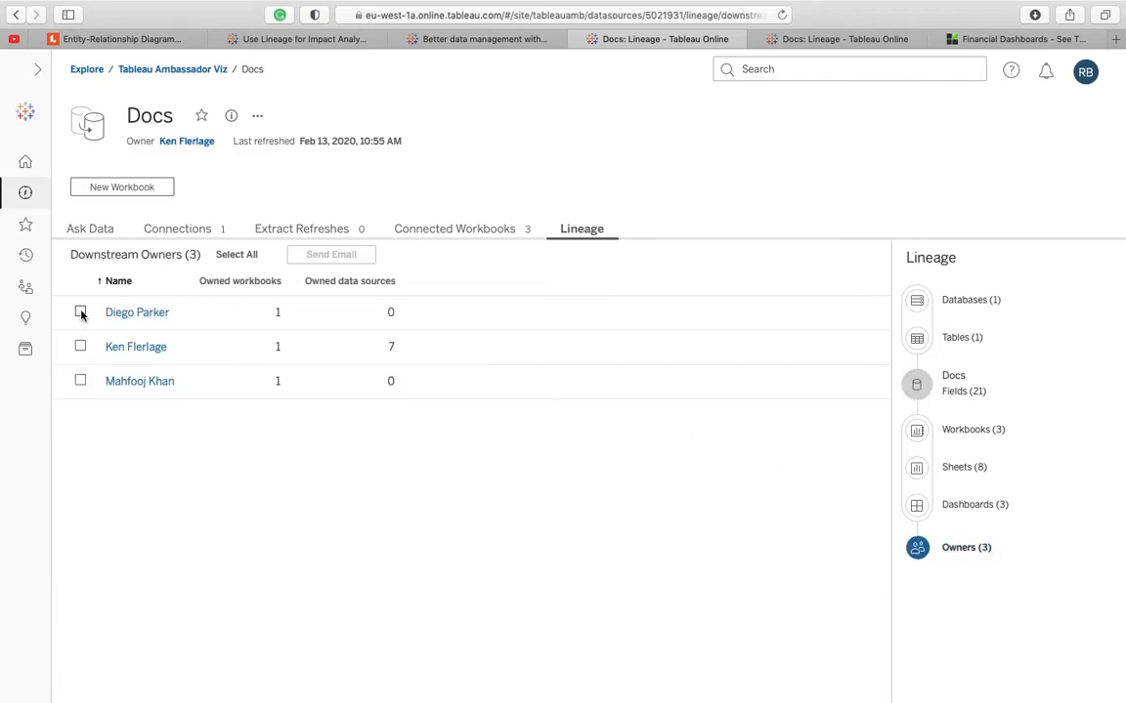
{"action": "left_click", "coordinate": [80, 313]}
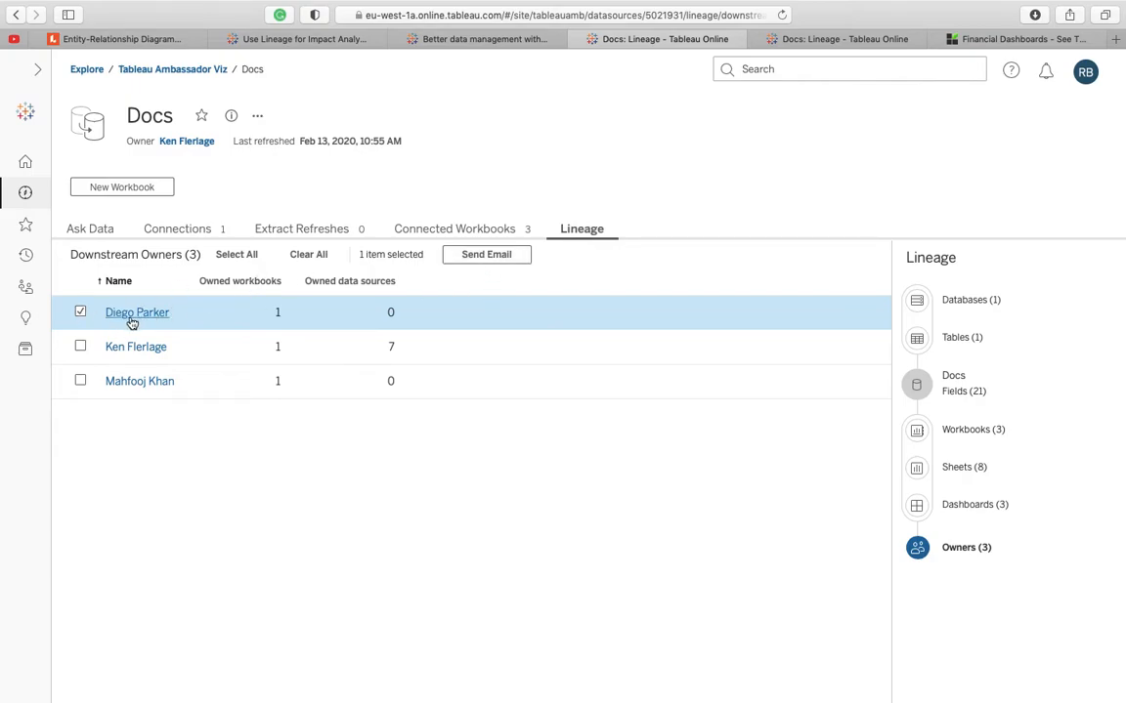
{"action": "mouse_move", "coordinate": [136, 313]}
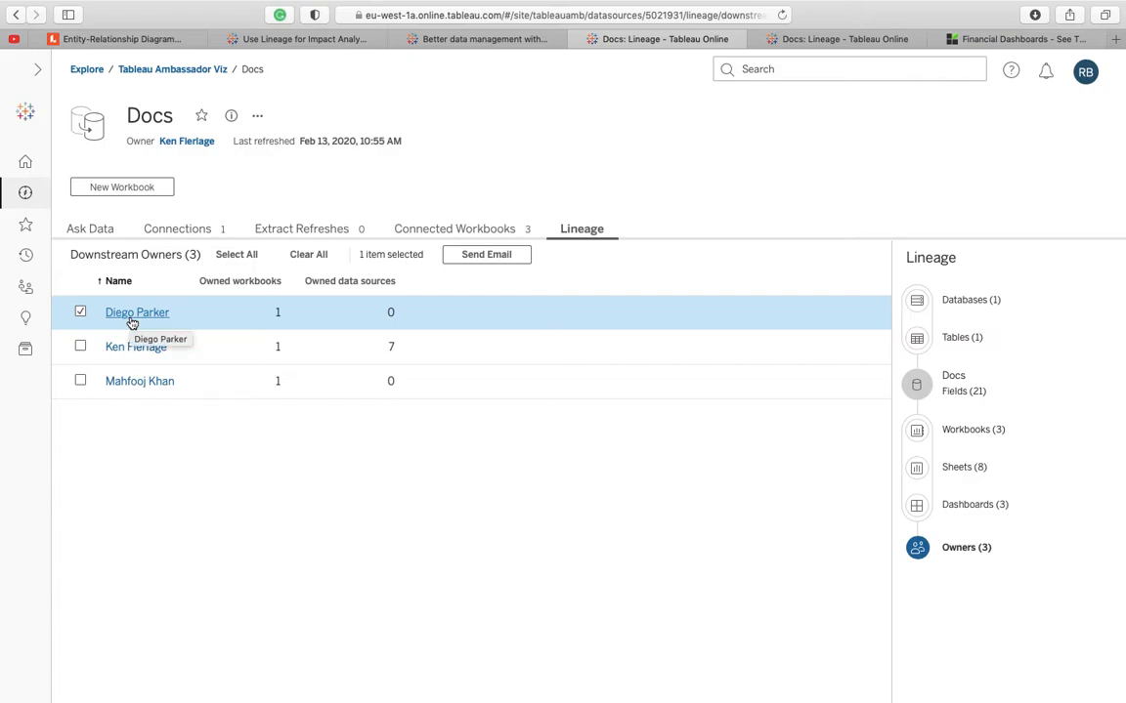
{"action": "mouse_move", "coordinate": [334, 350]}
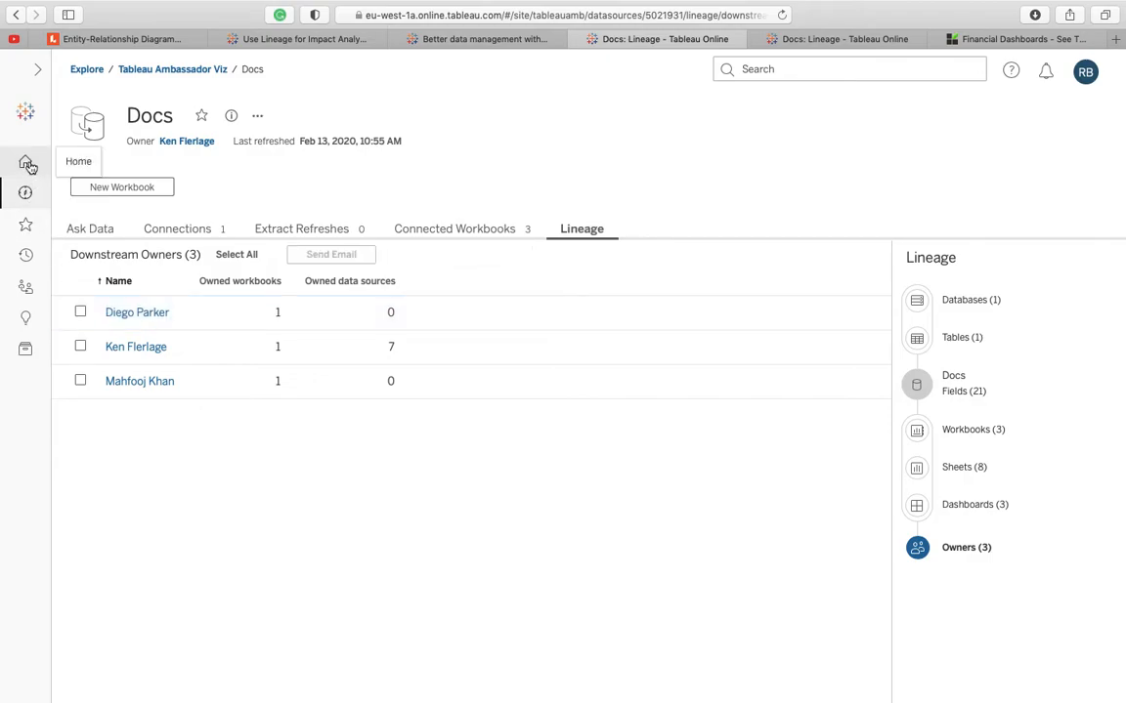
Step: Go to the Tableau Online Home page showing recent items
{"action": "left_click", "coordinate": [25, 160]}
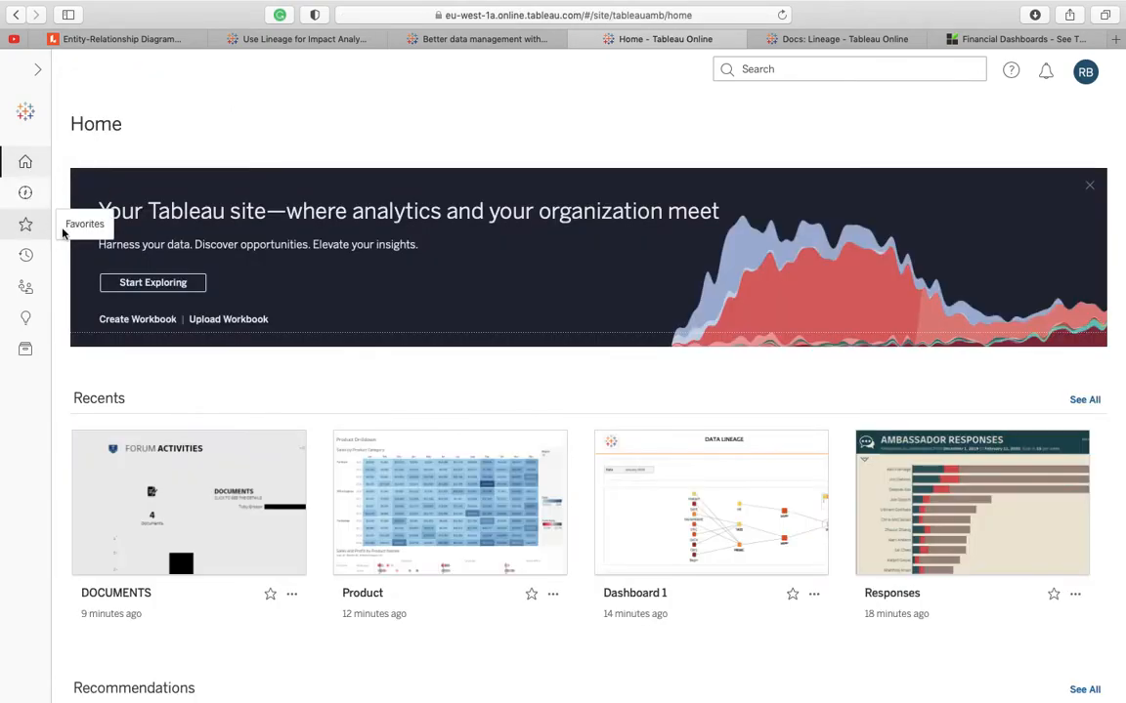
{"action": "mouse_move", "coordinate": [688, 653]}
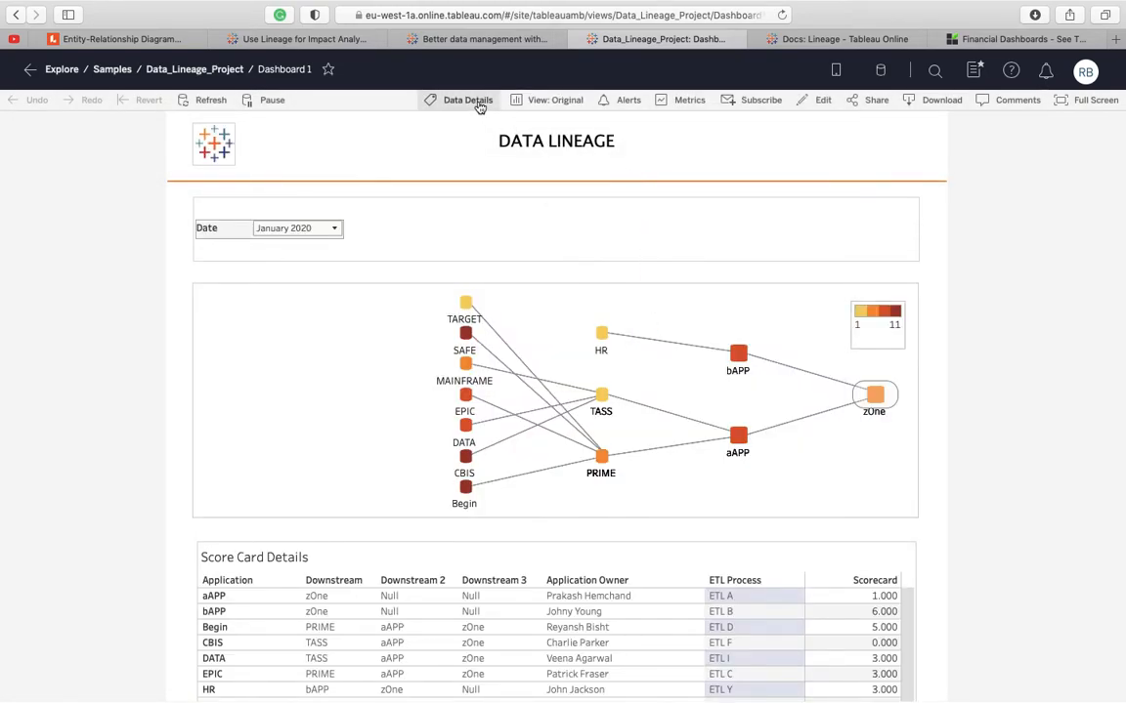
Step: Show the dashboard's Data Details pane with the Node Diagram Duplicate source and its 15 fields in use
{"action": "left_click", "coordinate": [467, 100]}
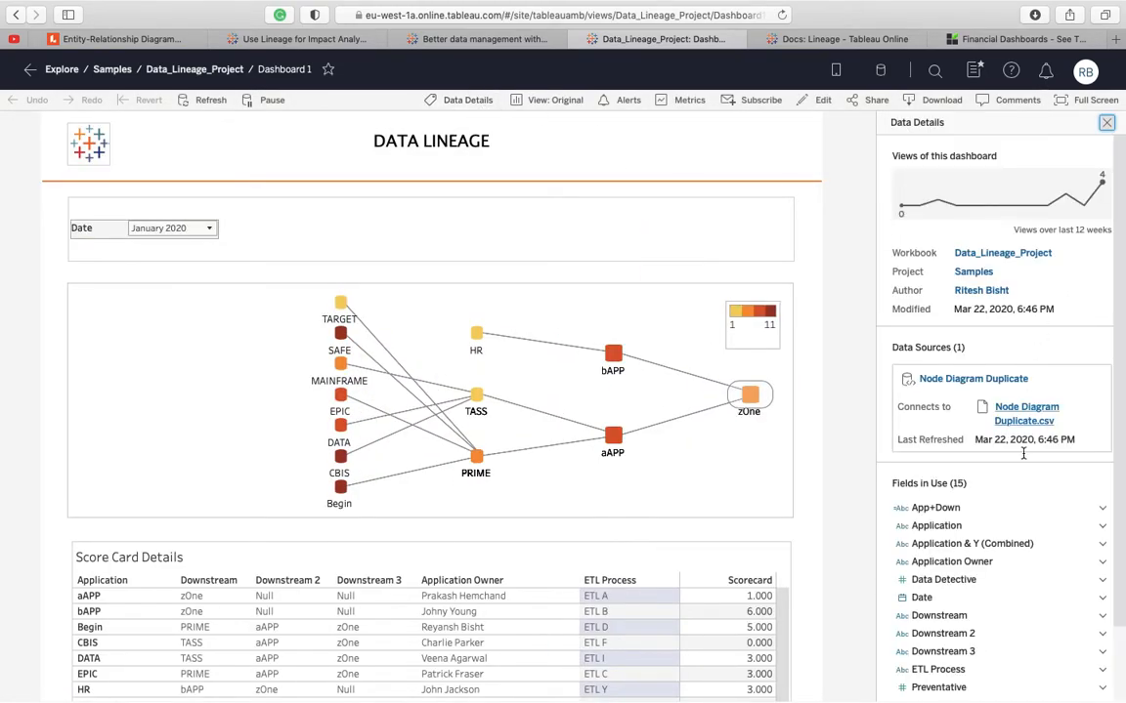
{"action": "scroll", "scroll_direction": "down", "scroll_amount": 3}
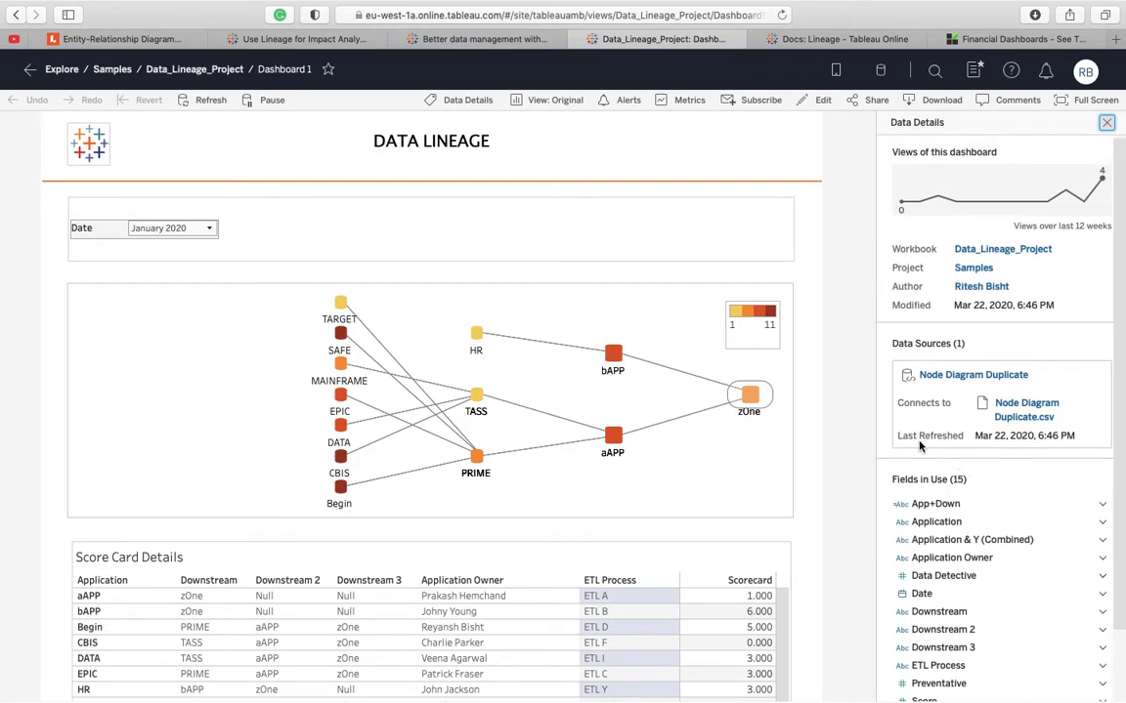
{"action": "mouse_move", "coordinate": [420, 373]}
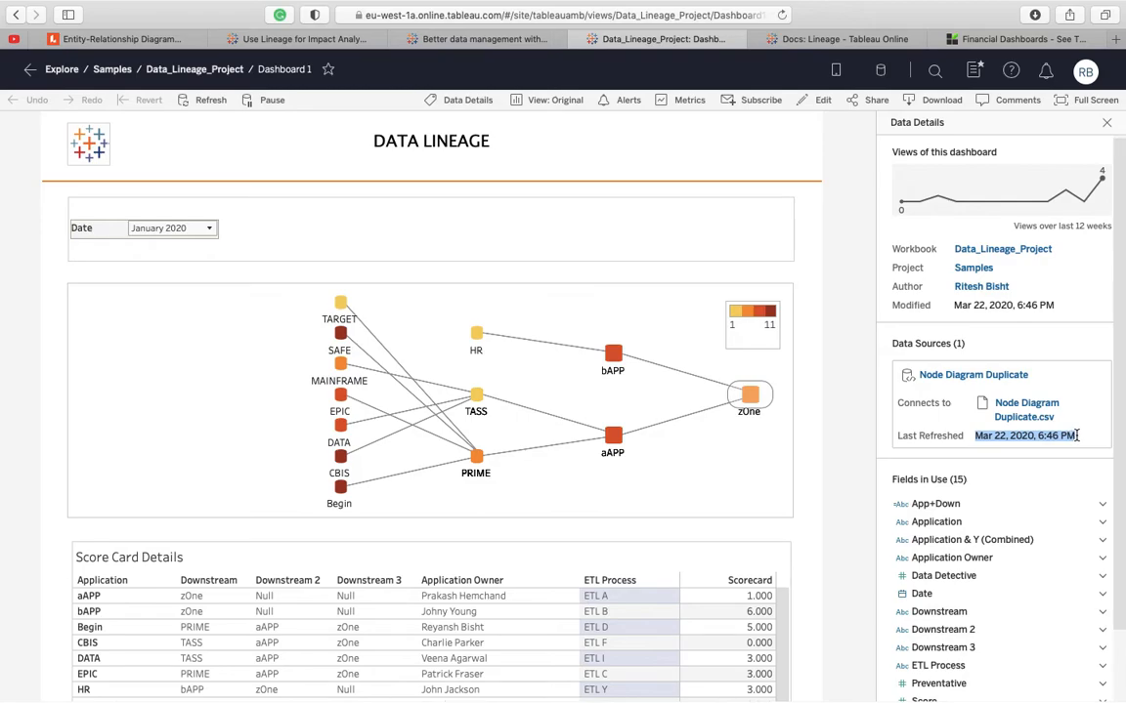
{"action": "mouse_move", "coordinate": [672, 418]}
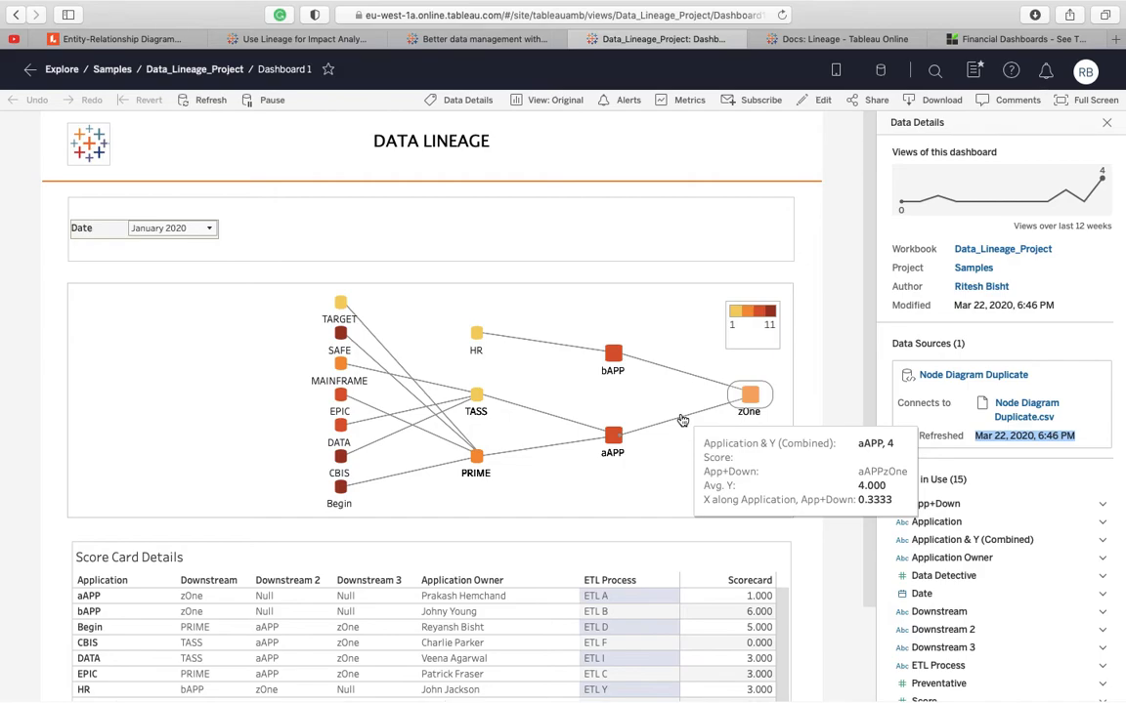
{"action": "mouse_move", "coordinate": [500, 88]}
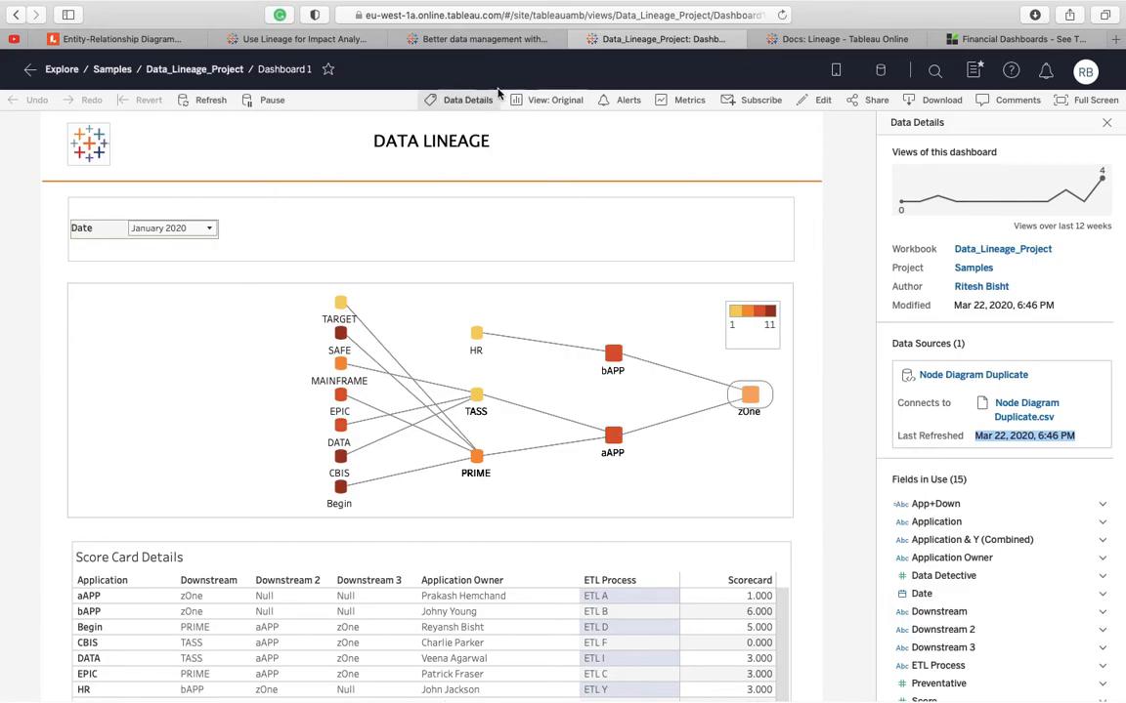
Step: Read down the Tableau Catalog blog post to its lineage and Data Details sections
{"action": "left_click", "coordinate": [479, 39]}
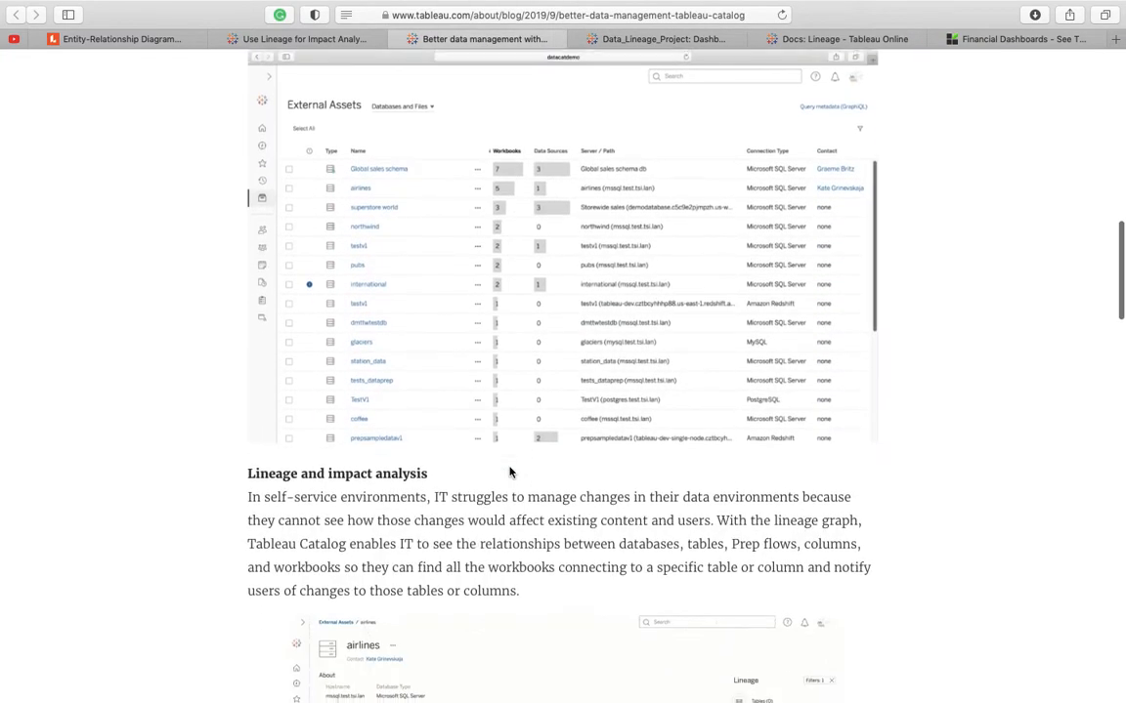
{"action": "scroll", "scroll_direction": "down", "scroll_amount": 3}
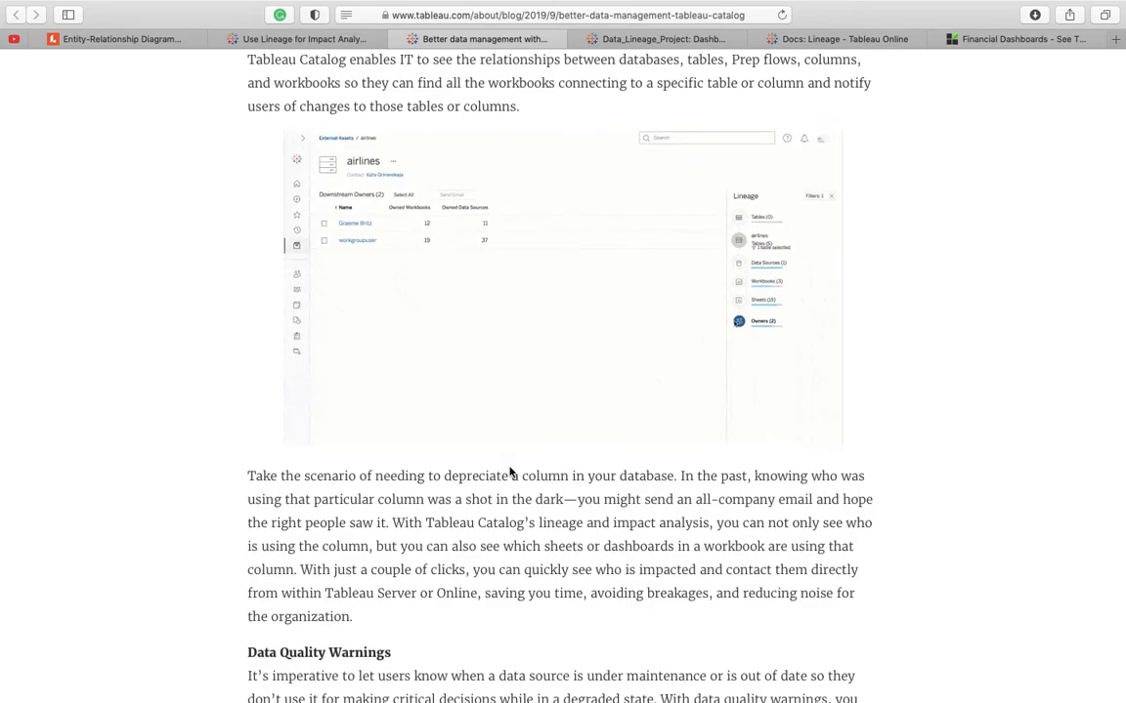
{"action": "scroll", "scroll_direction": "down", "scroll_amount": 3}
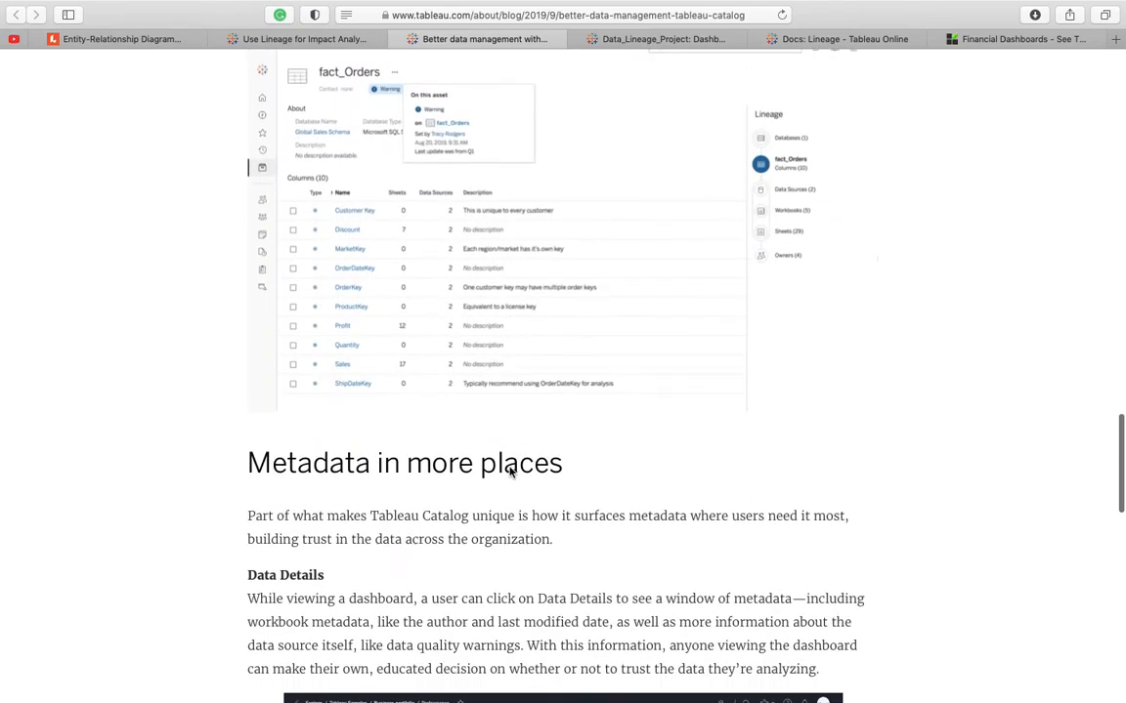
{"action": "scroll", "scroll_direction": "down", "scroll_amount": 3}
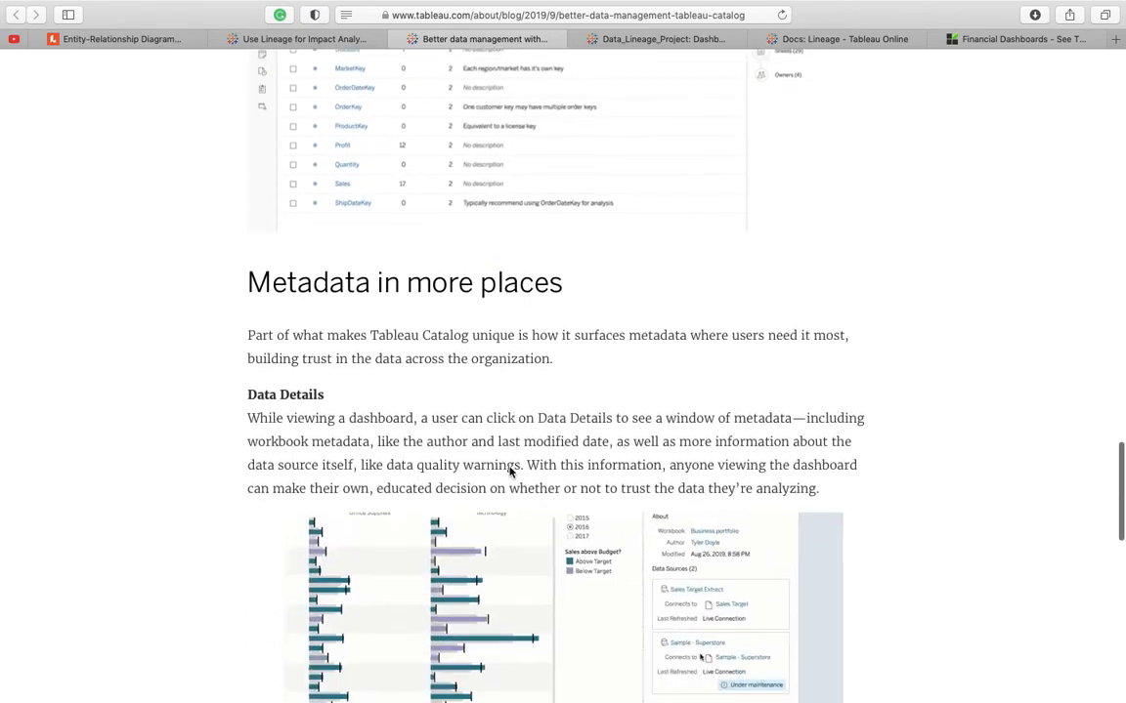
{"action": "scroll", "scroll_direction": "down", "scroll_amount": 3}
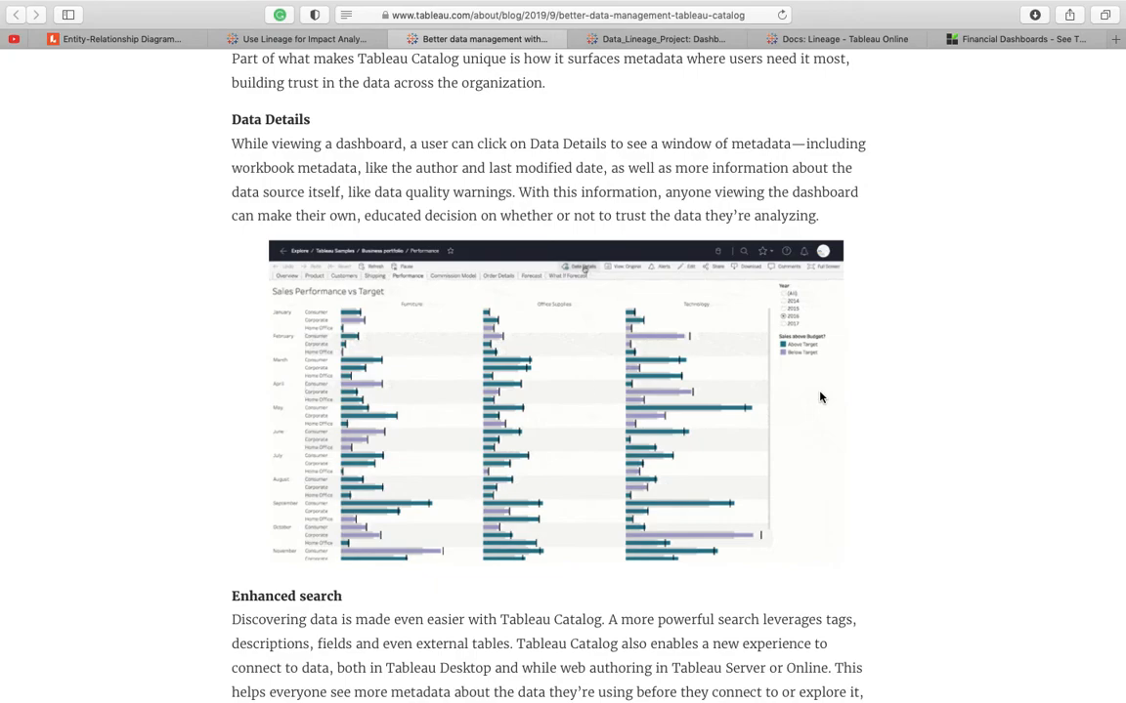
Step: View the blog's Data Details warning example, then return to the Docs lineage with its three owners
{"action": "left_click", "coordinate": [583, 266]}
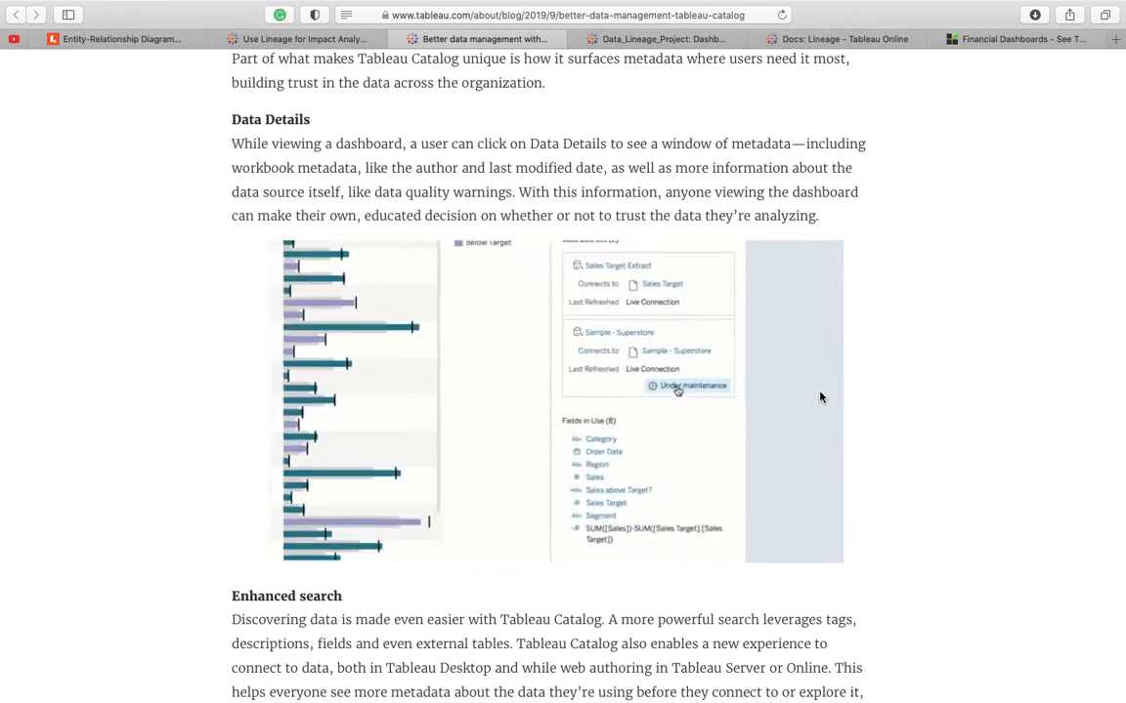
{"action": "left_click", "coordinate": [680, 386]}
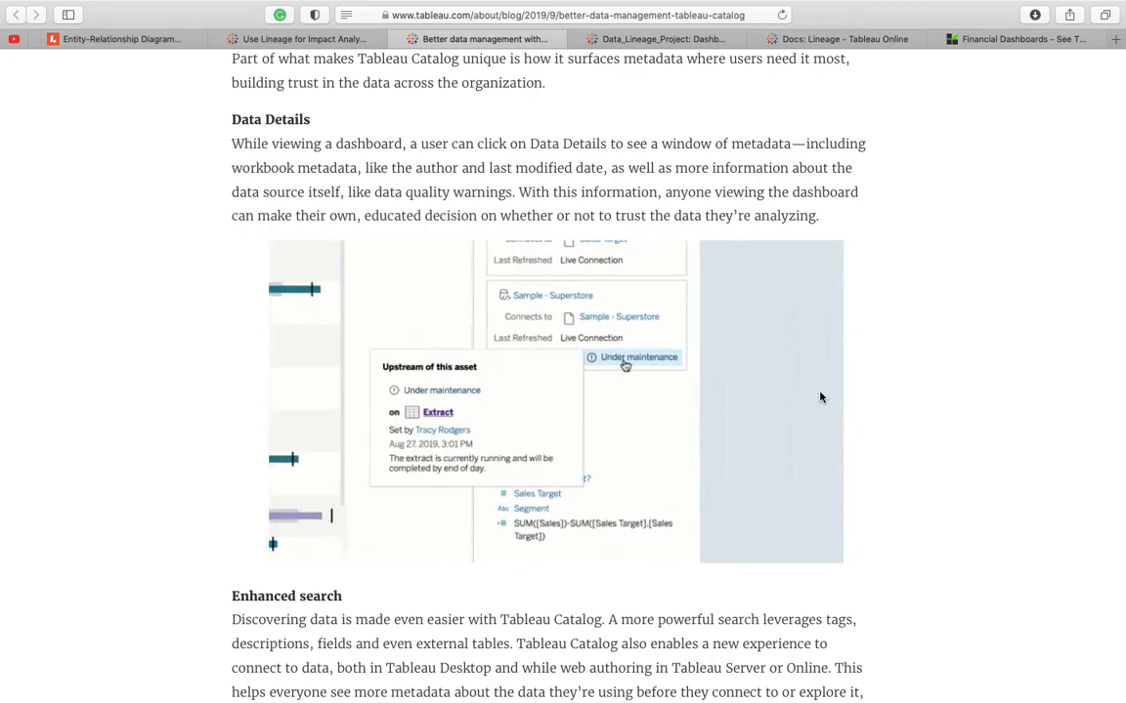
{"action": "mouse_move", "coordinate": [641, 398]}
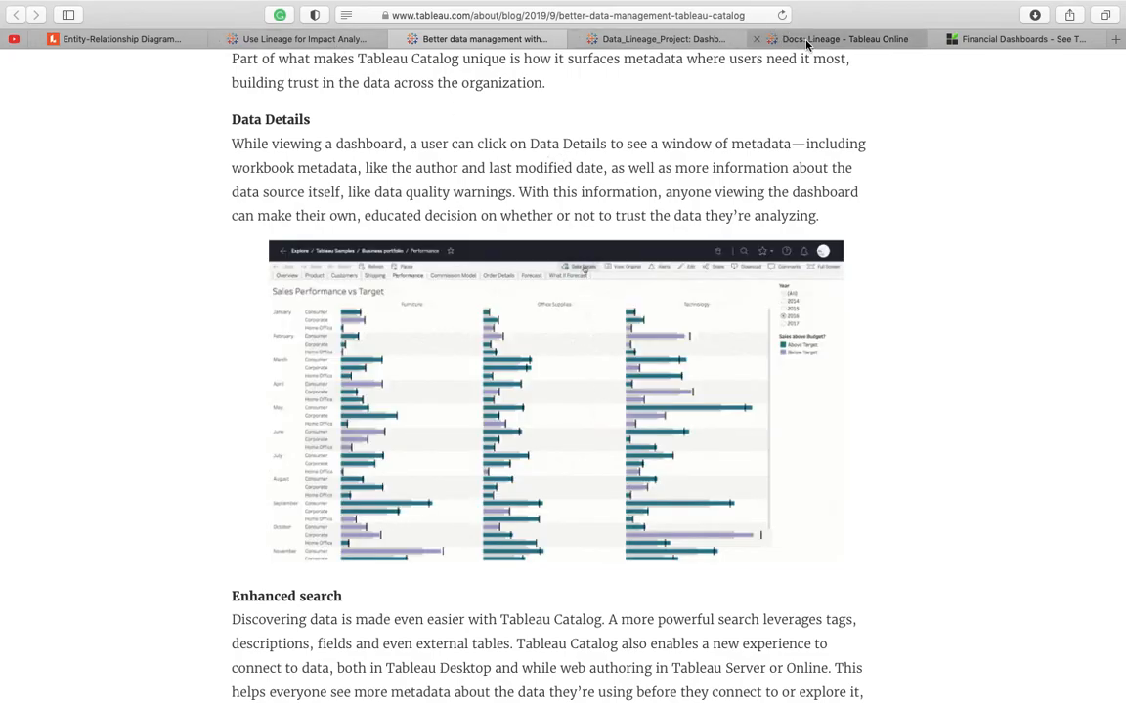
{"action": "left_click", "coordinate": [848, 39]}
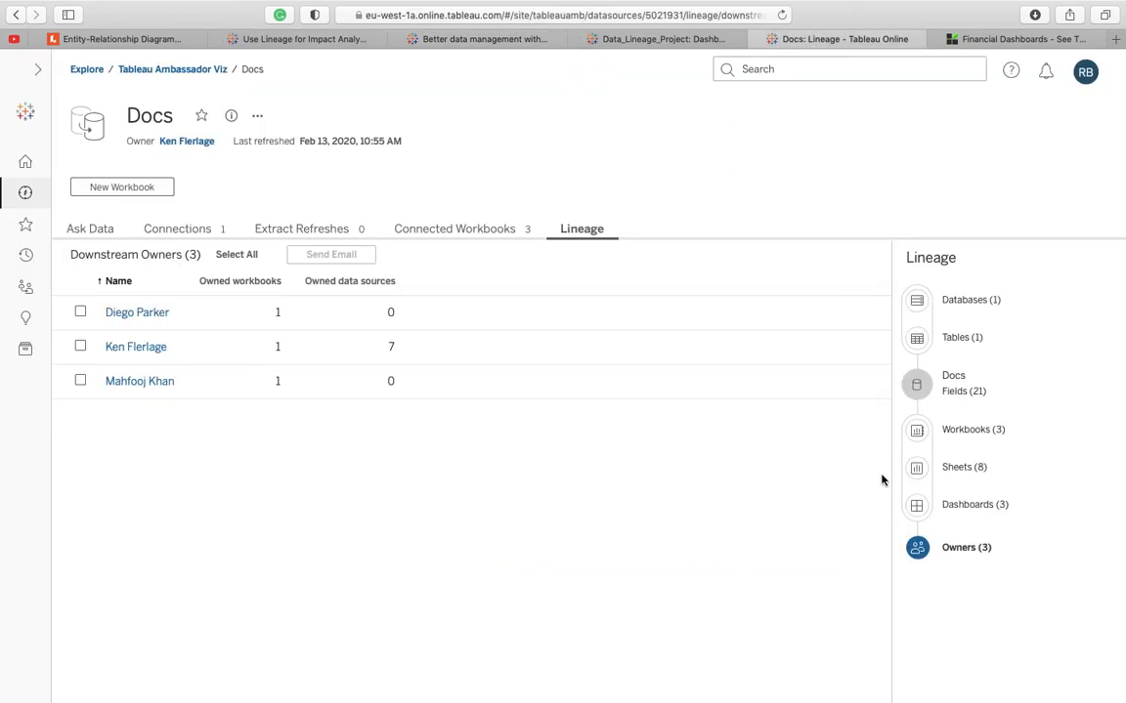